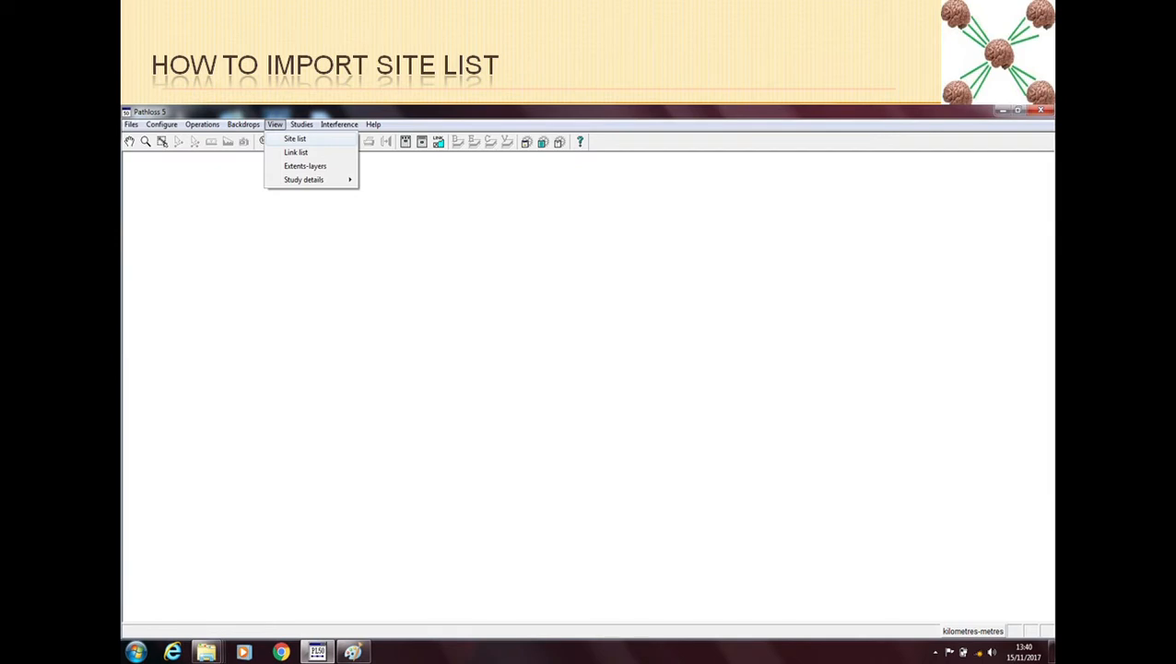
mouse_move(432, 279)
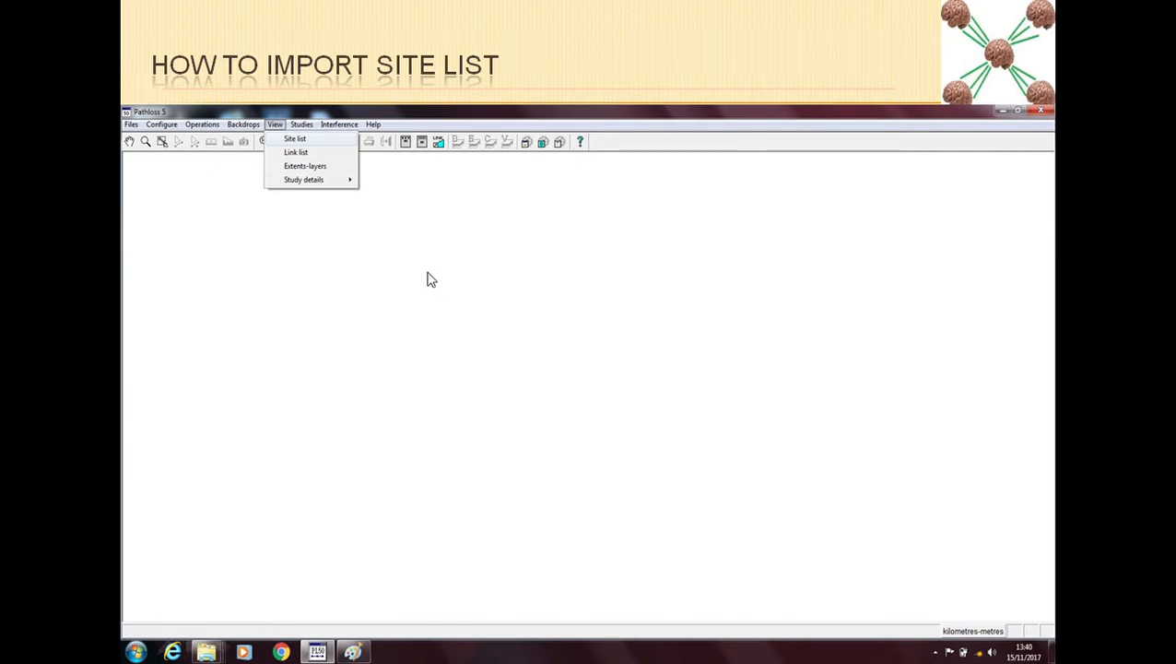
mouse_move(295, 139)
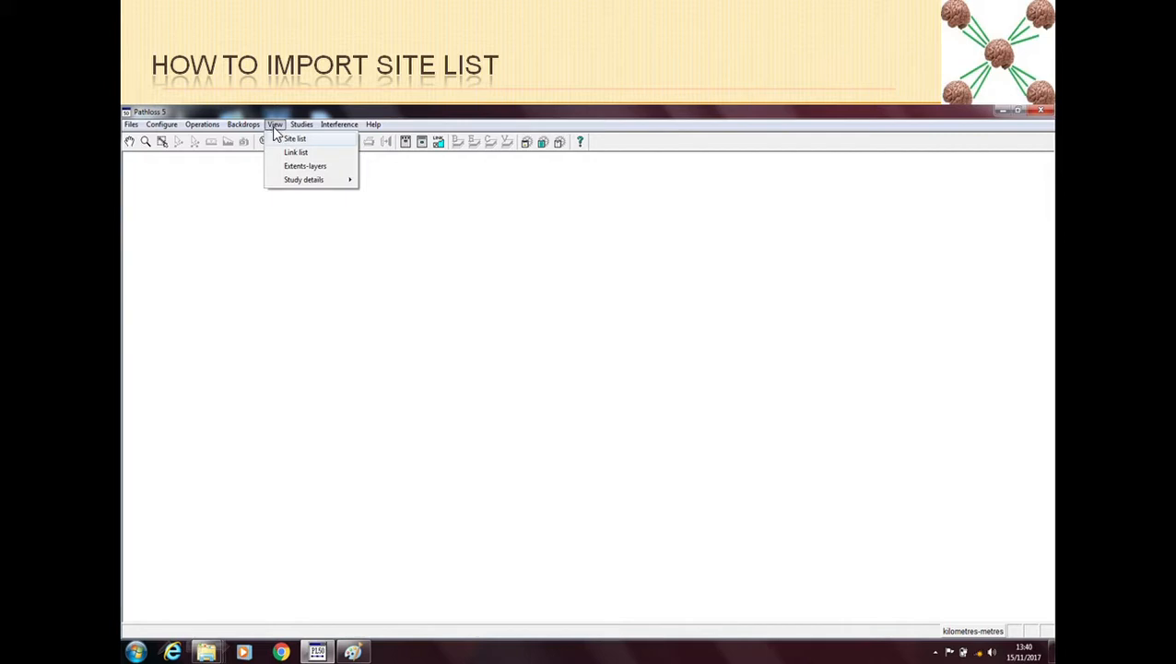
mouse_move(313, 147)
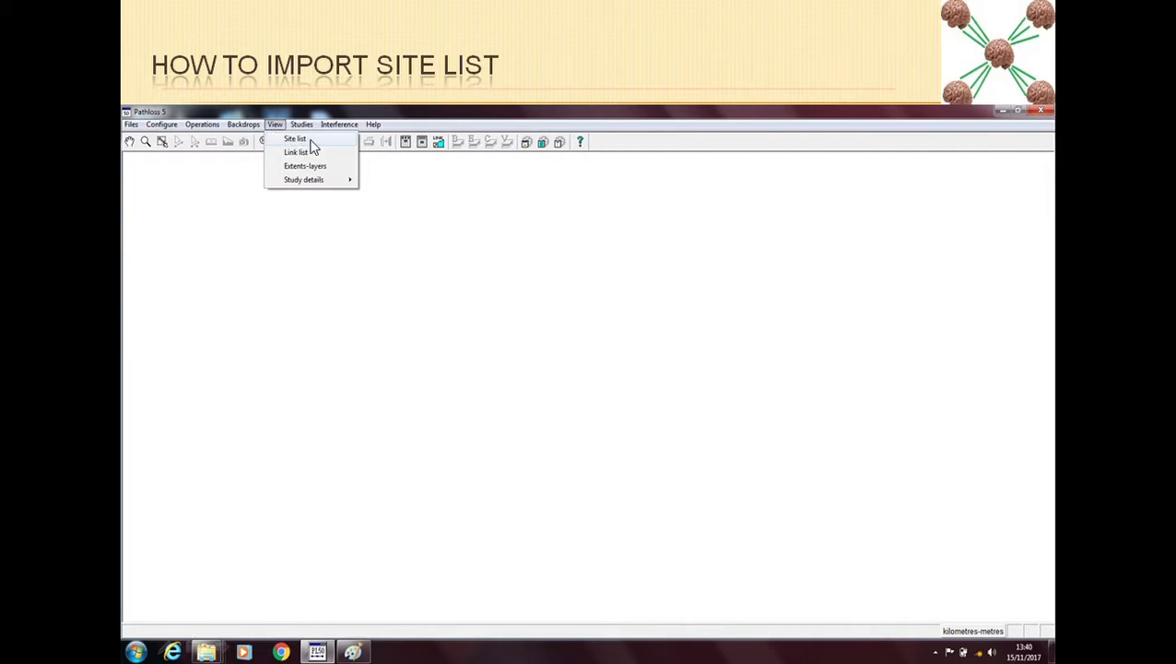
mouse_move(336, 153)
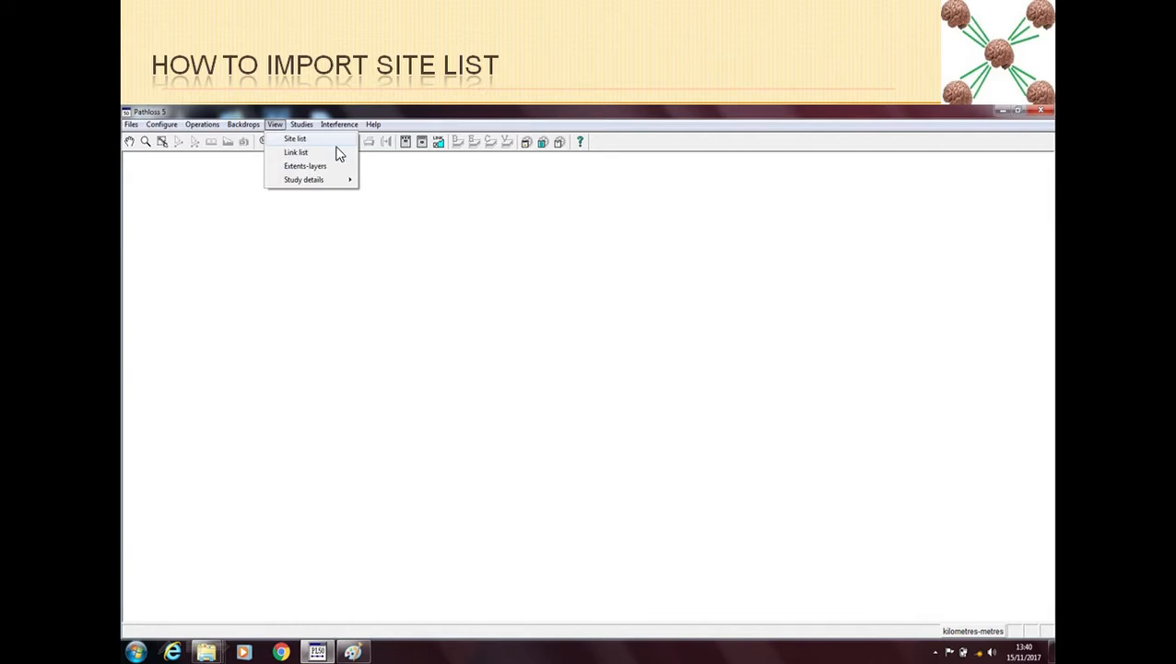
Step: Open the empty Site List table from the View menu
click(295, 139)
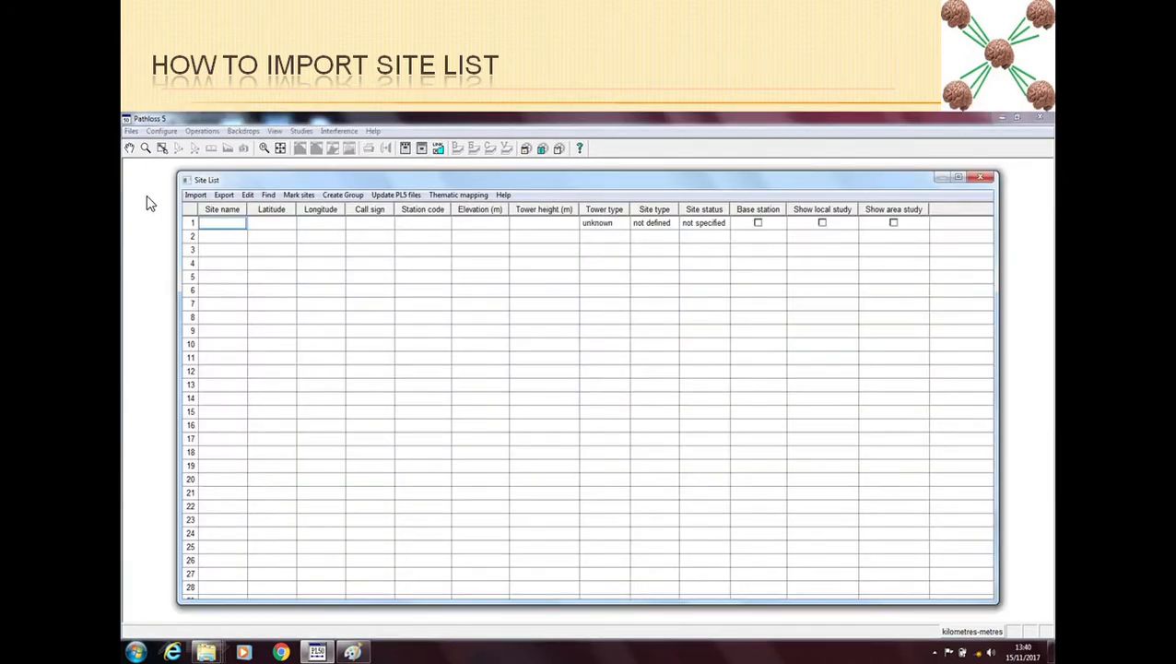
mouse_move(331, 567)
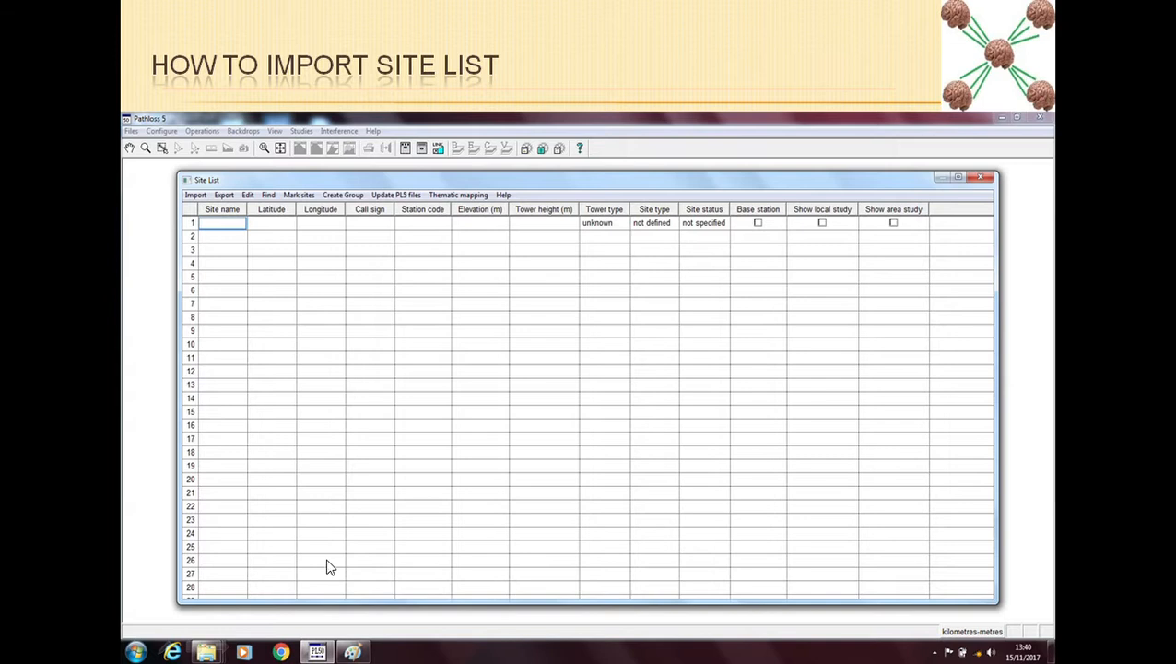
mouse_move(299, 175)
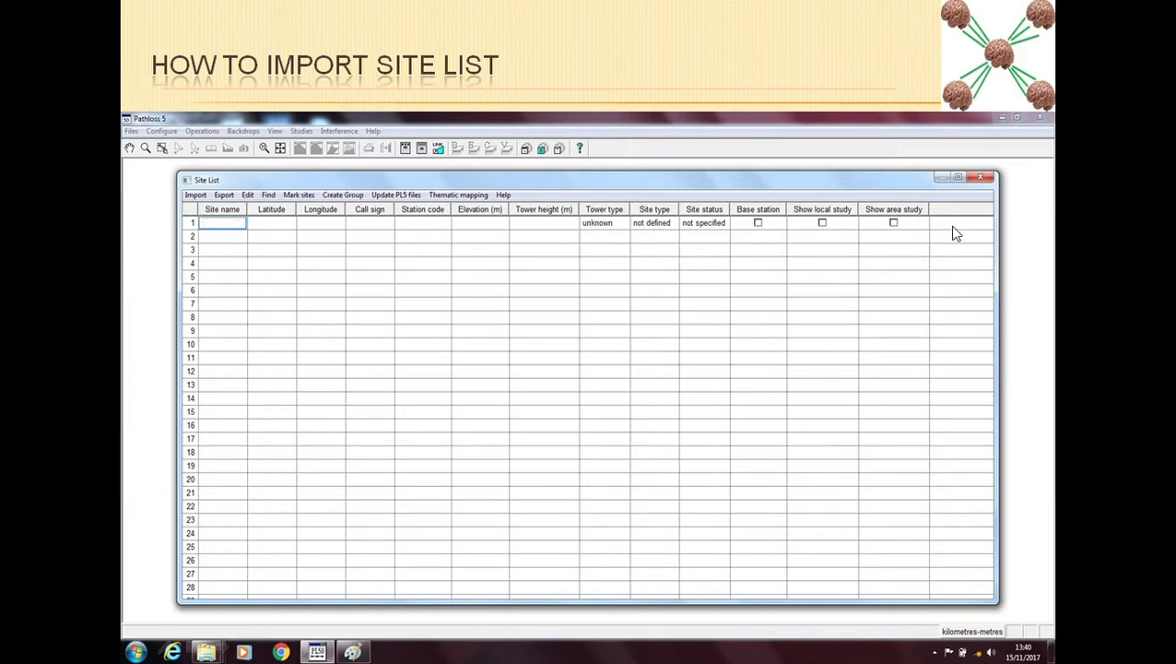
mouse_move(320, 264)
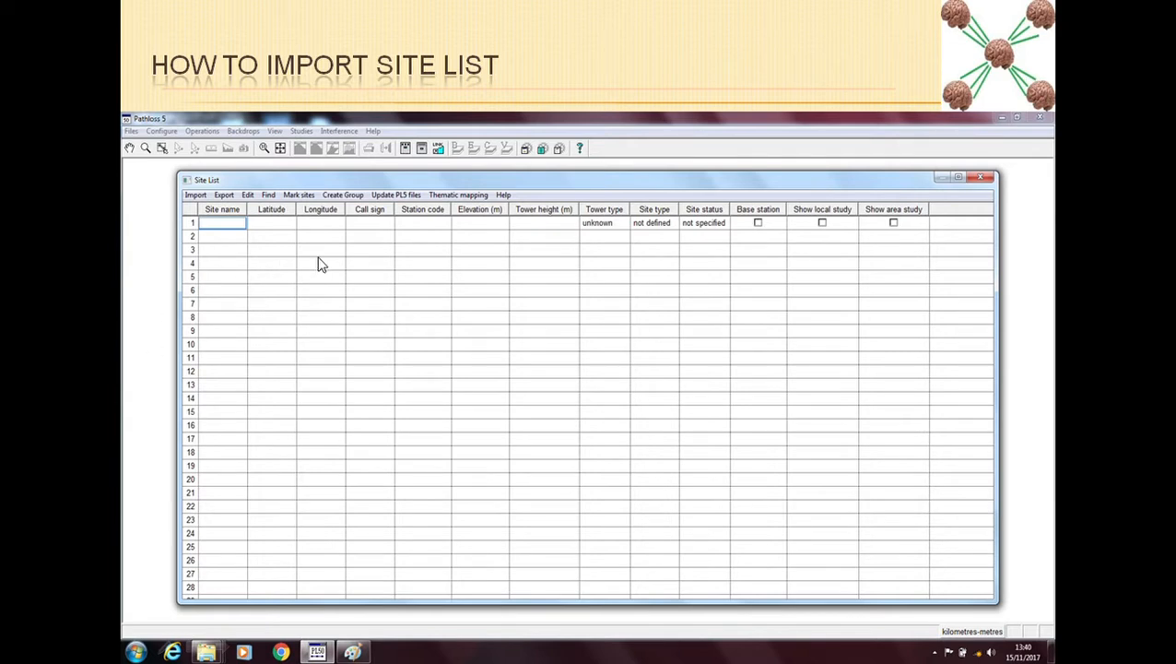
mouse_move(590, 412)
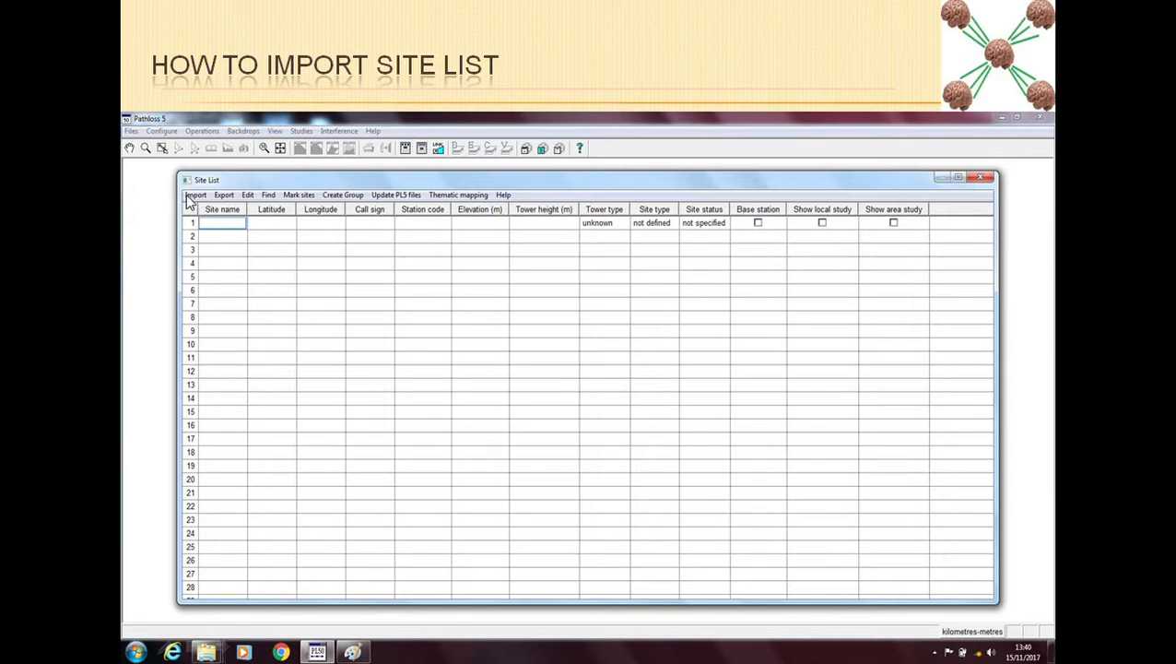
mouse_move(524, 358)
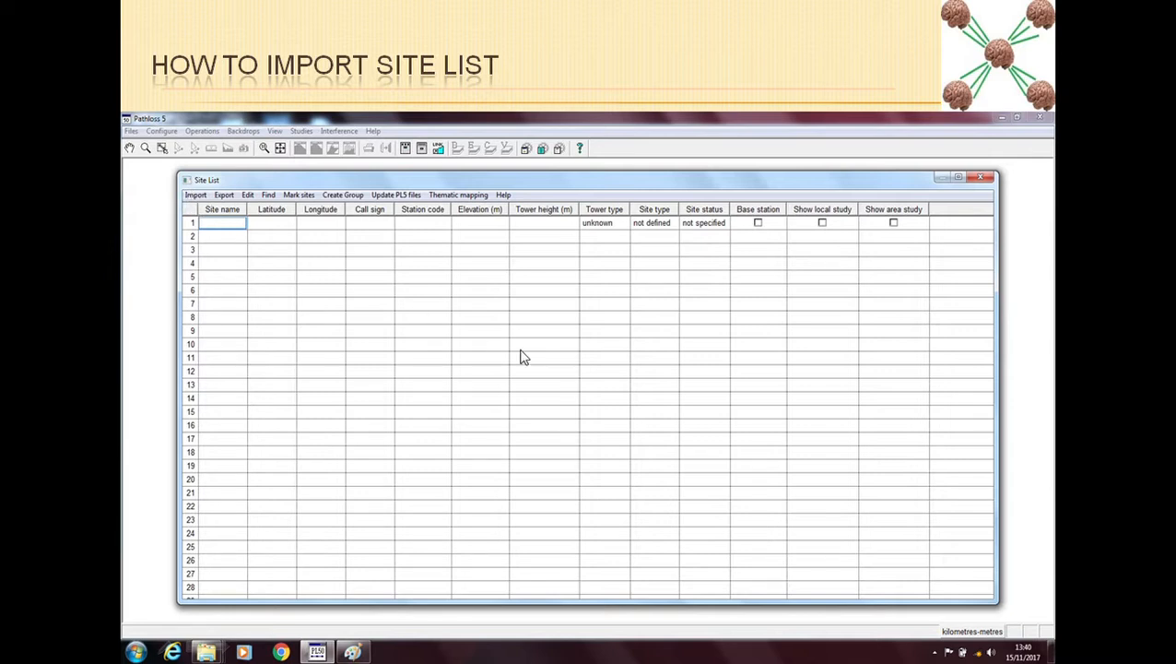
Step: Show the Site List's Import menu with site and link text file options
click(195, 194)
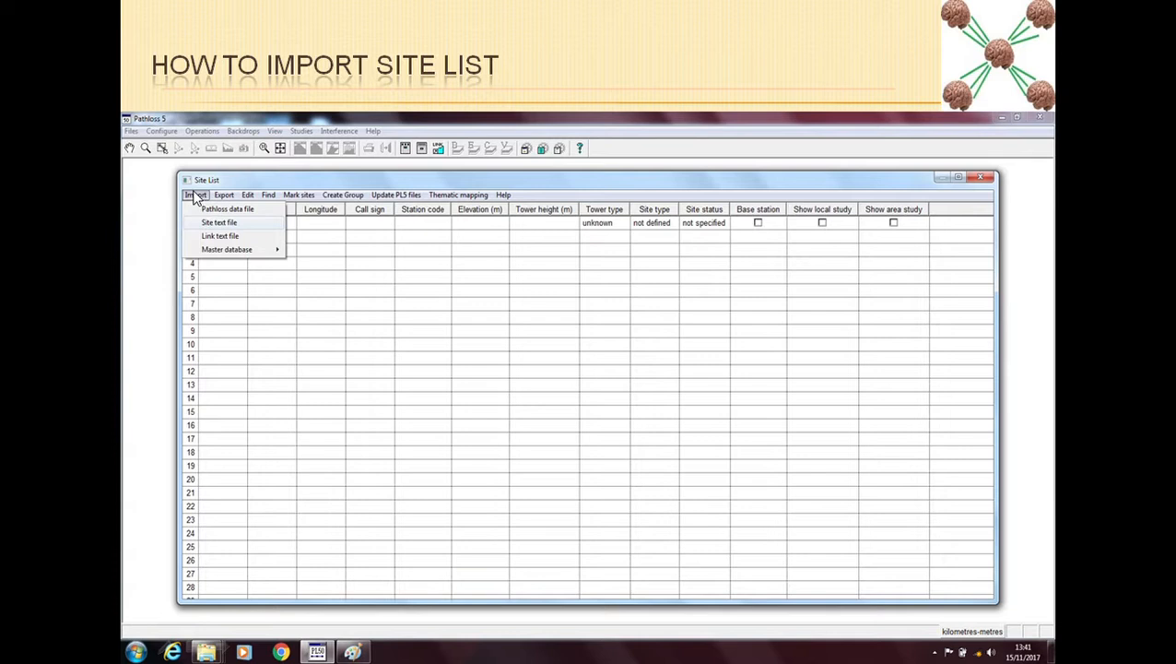
mouse_move(238, 228)
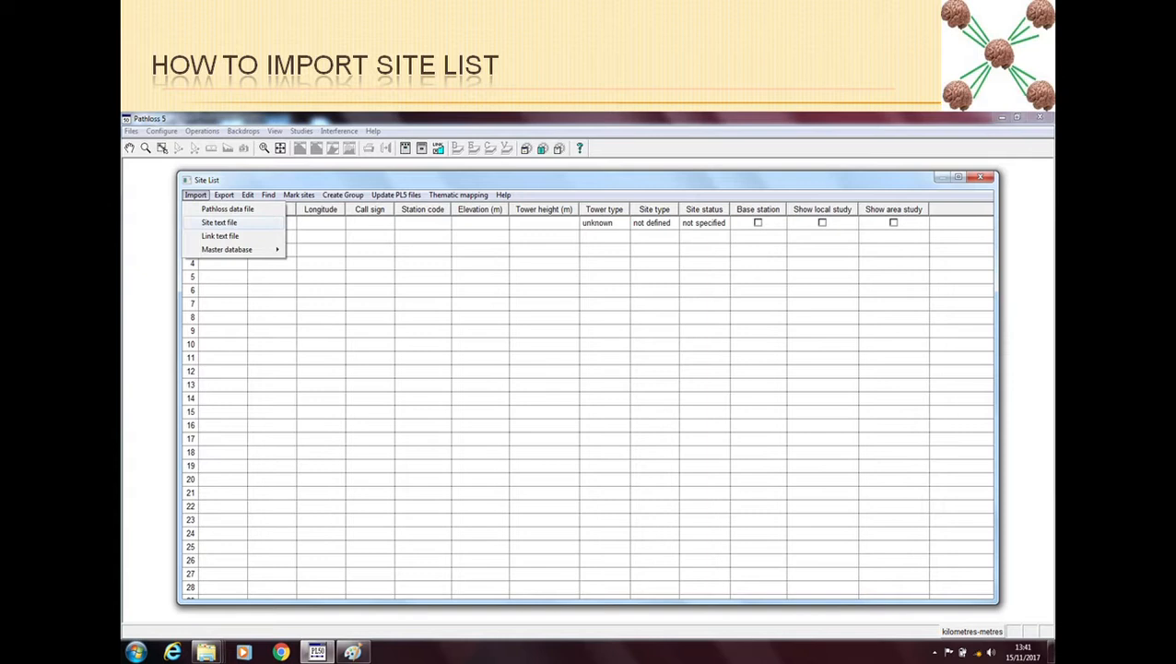
mouse_move(243, 226)
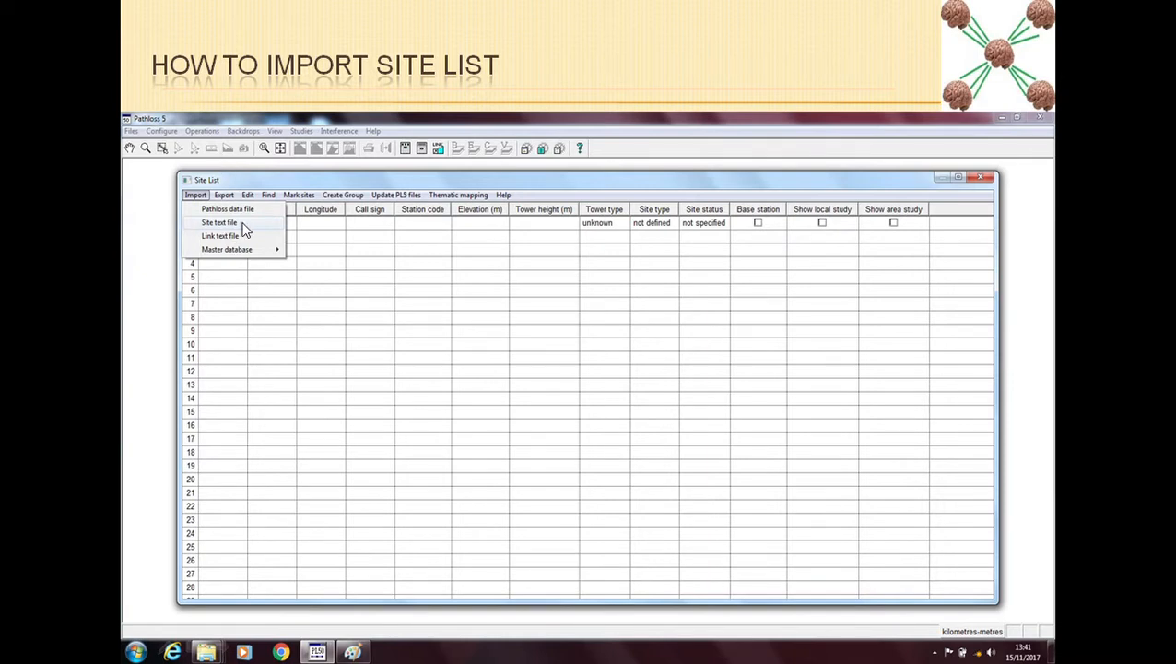
Step: Start importing sites from a site text file, choosing test.csv on the Desktop
click(220, 223)
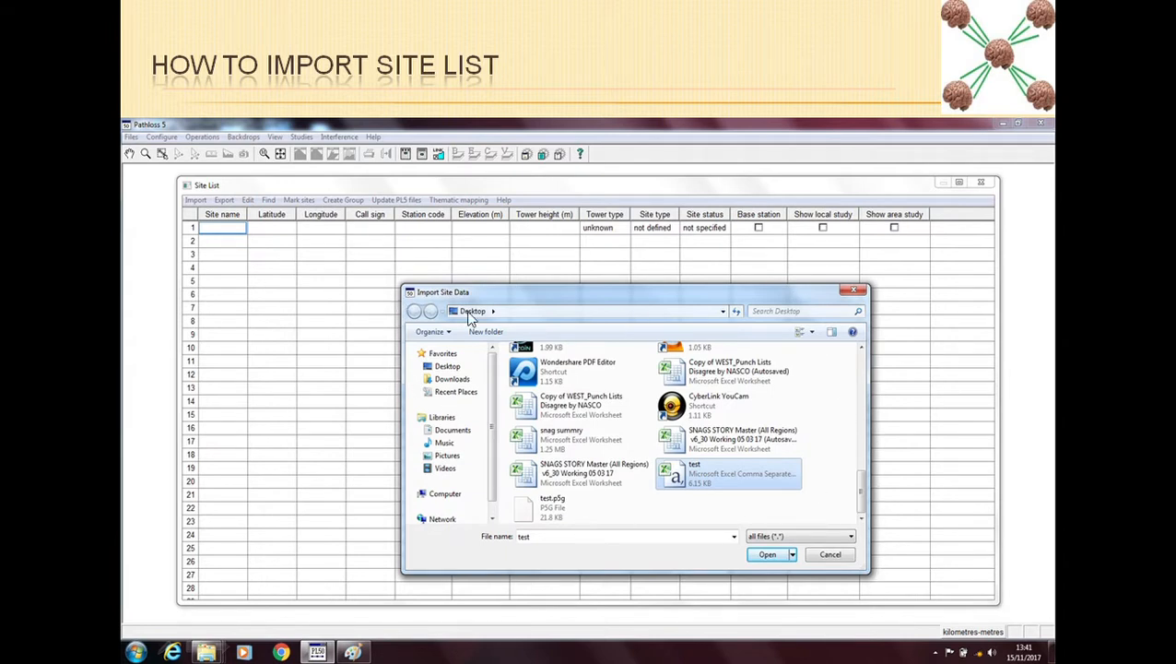
mouse_move(622, 509)
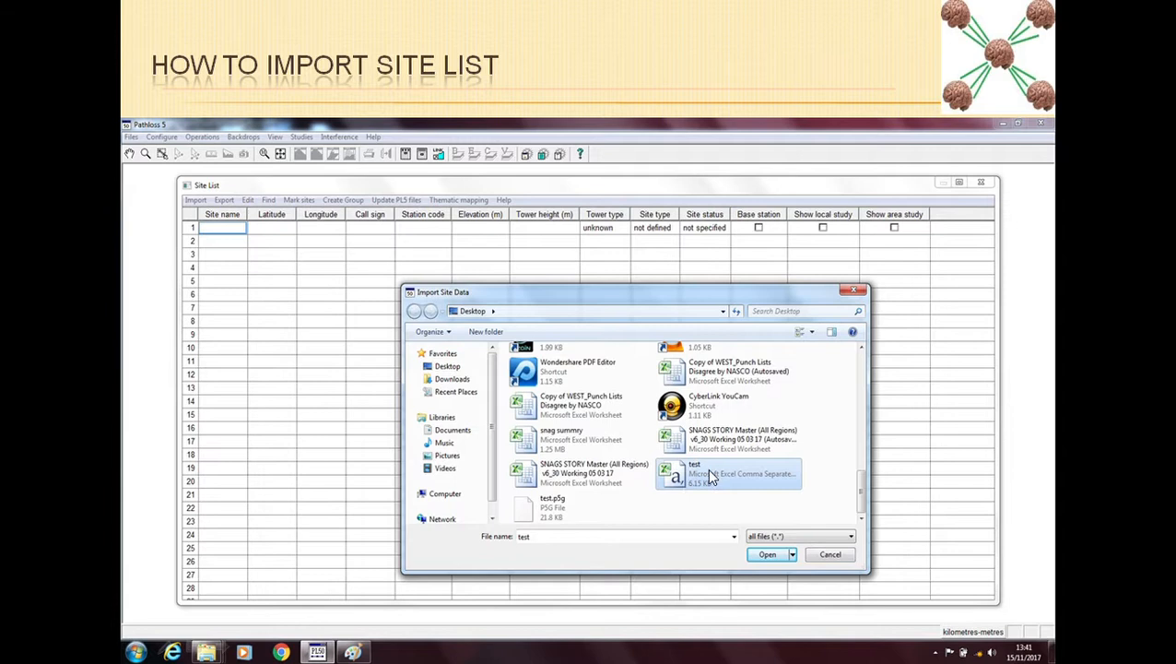
mouse_move(672, 480)
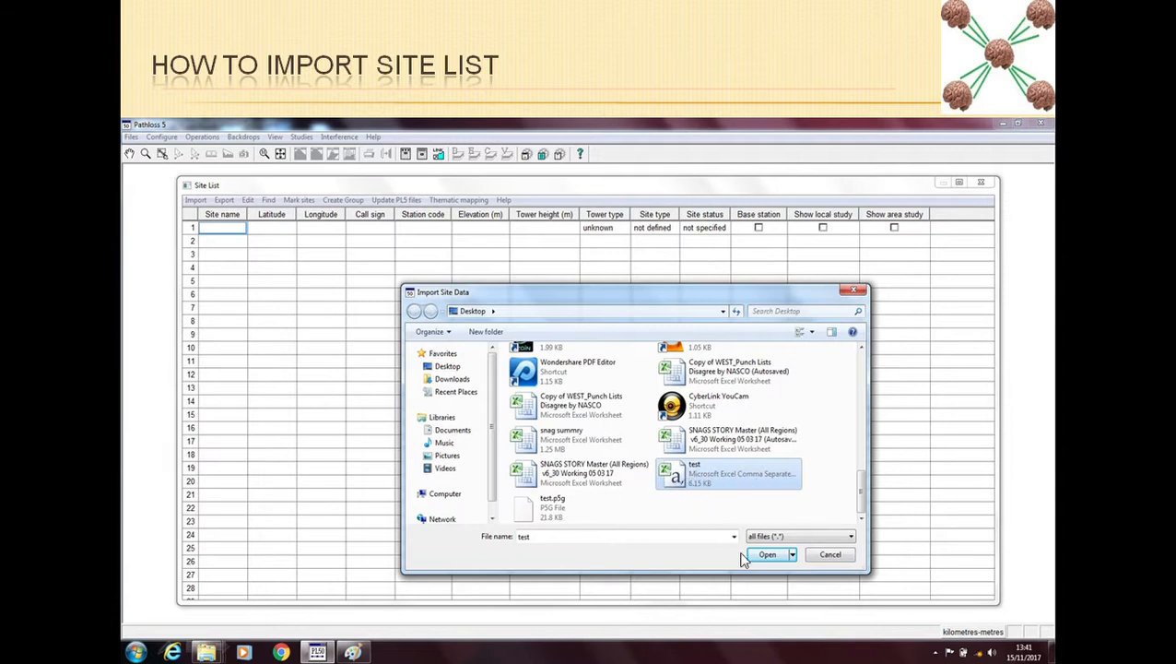
Step: Open test.csv and advance the delimited import, start line 1, to the delimiter step
click(767, 554)
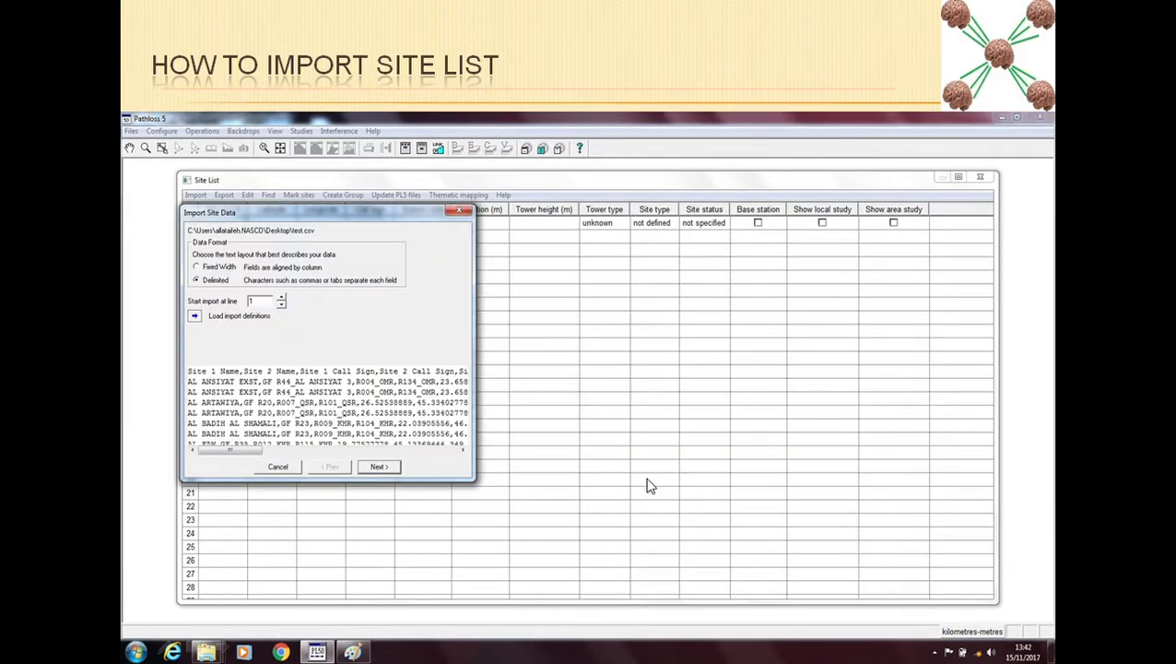
mouse_move(350, 224)
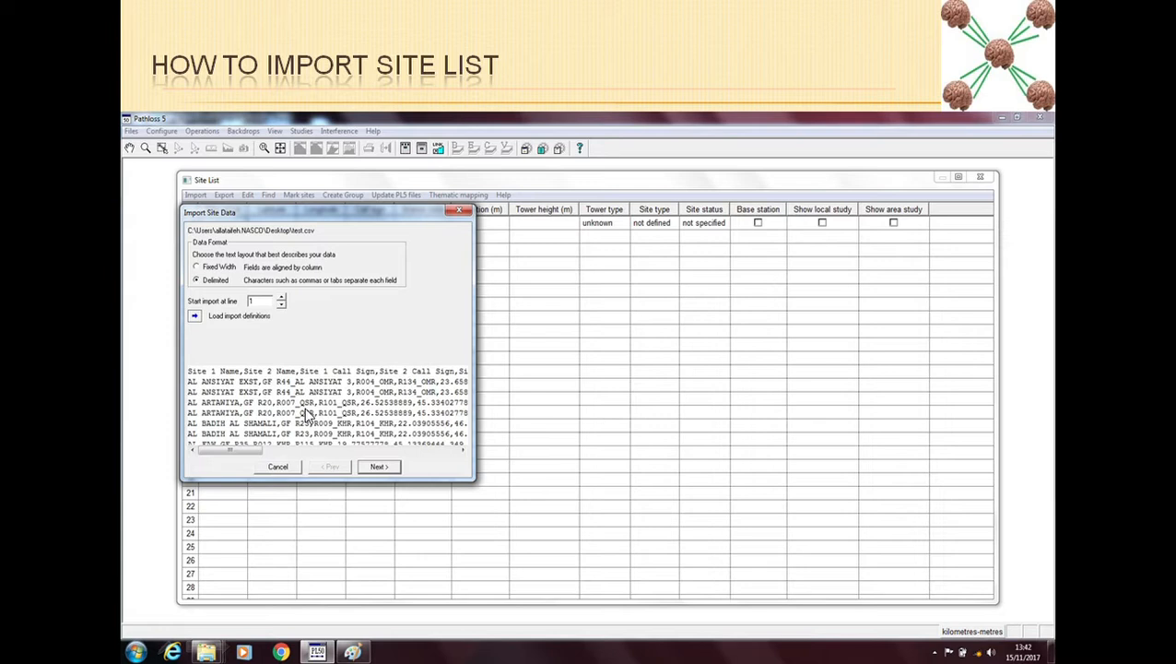
mouse_move(216, 362)
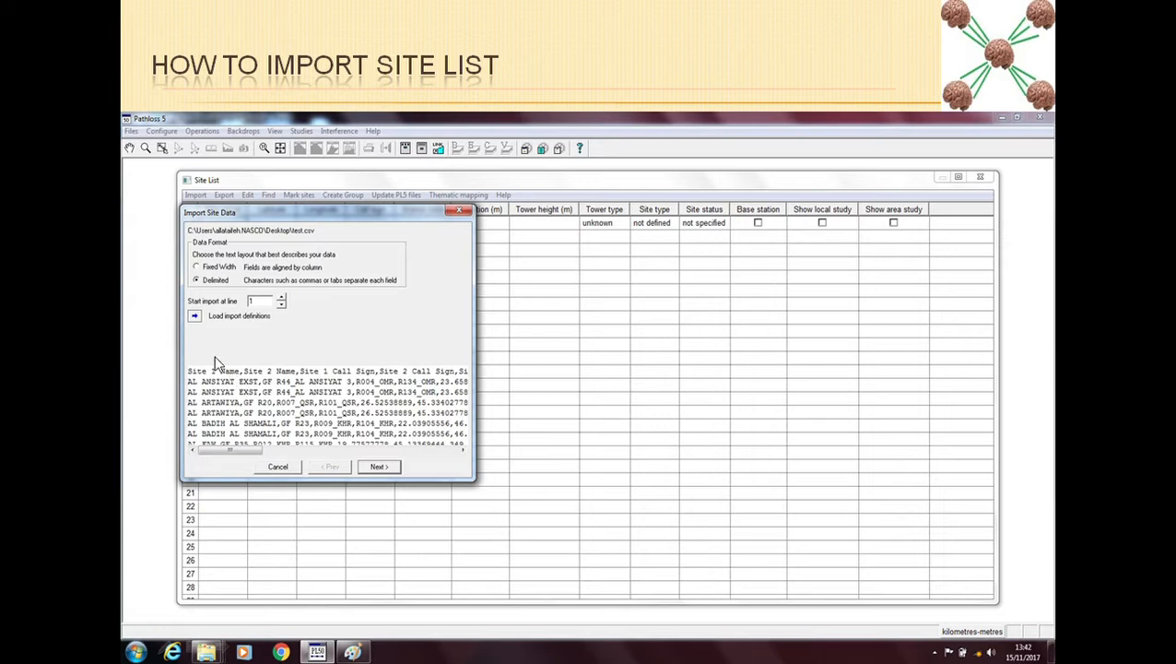
mouse_move(279, 280)
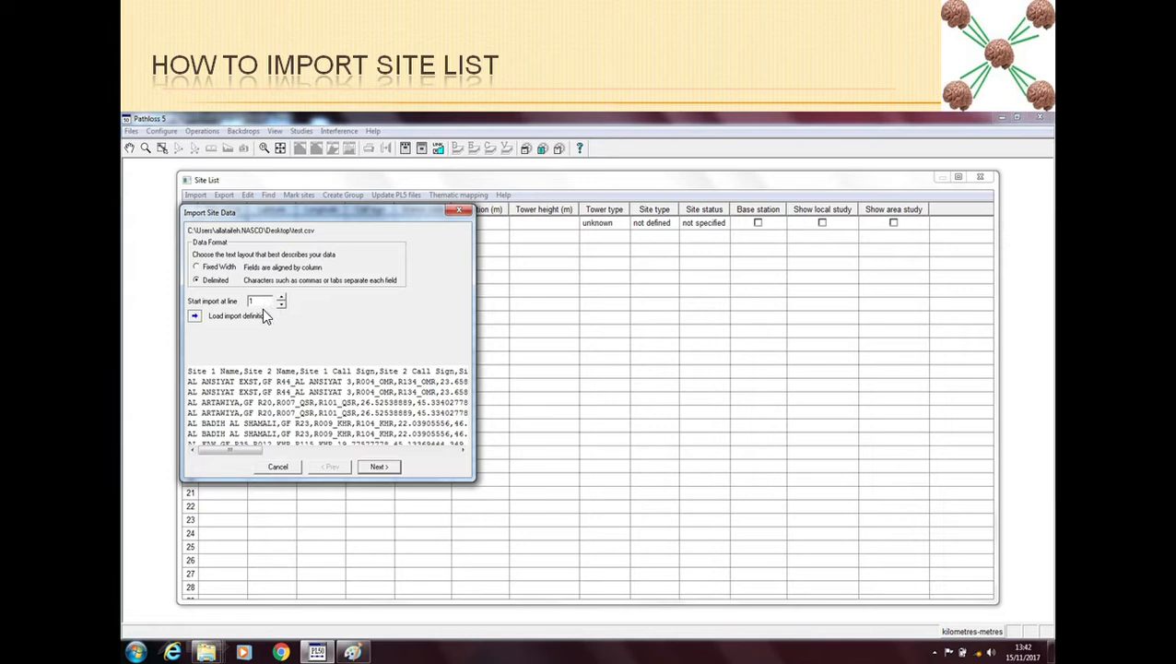
mouse_move(235, 370)
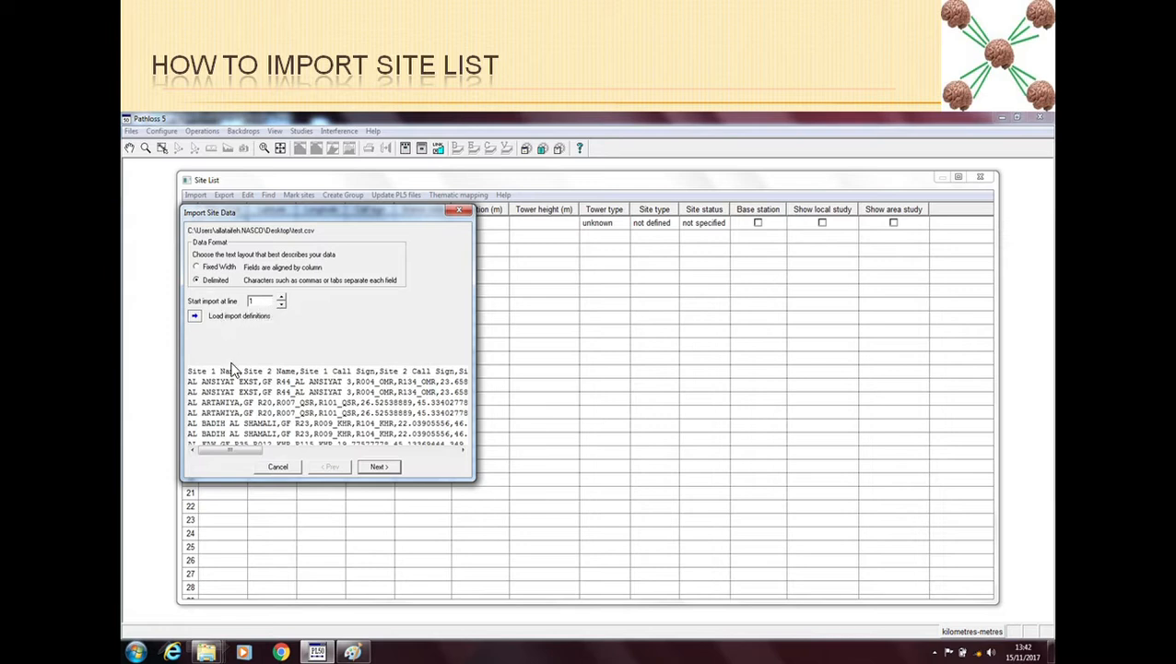
mouse_move(226, 401)
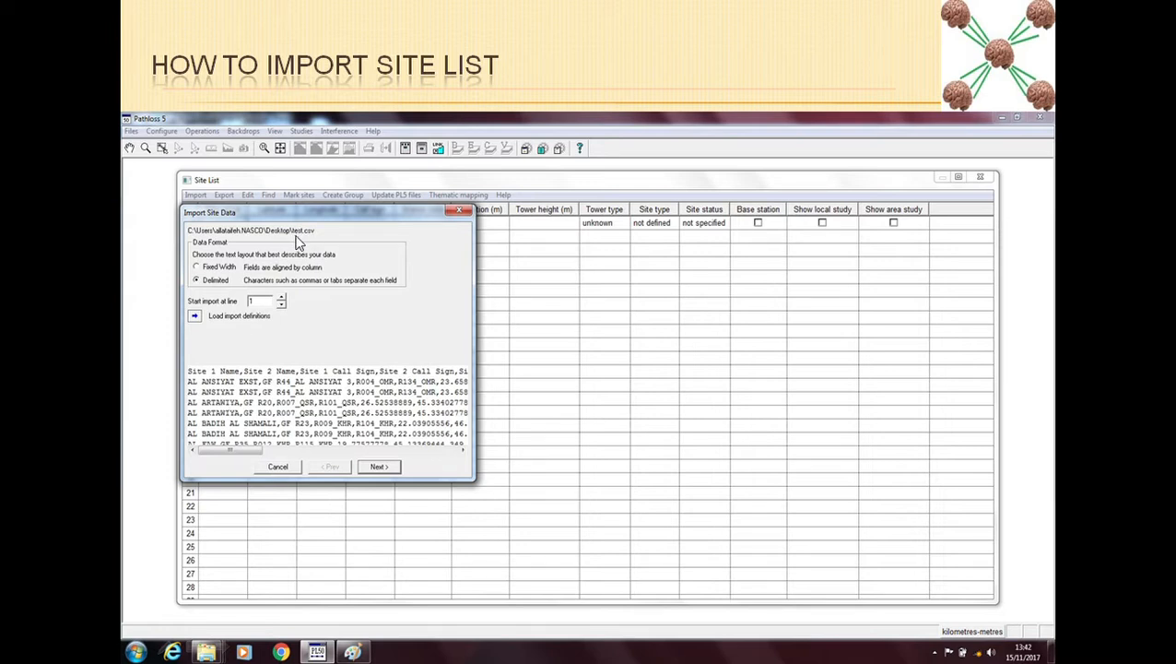
mouse_move(304, 244)
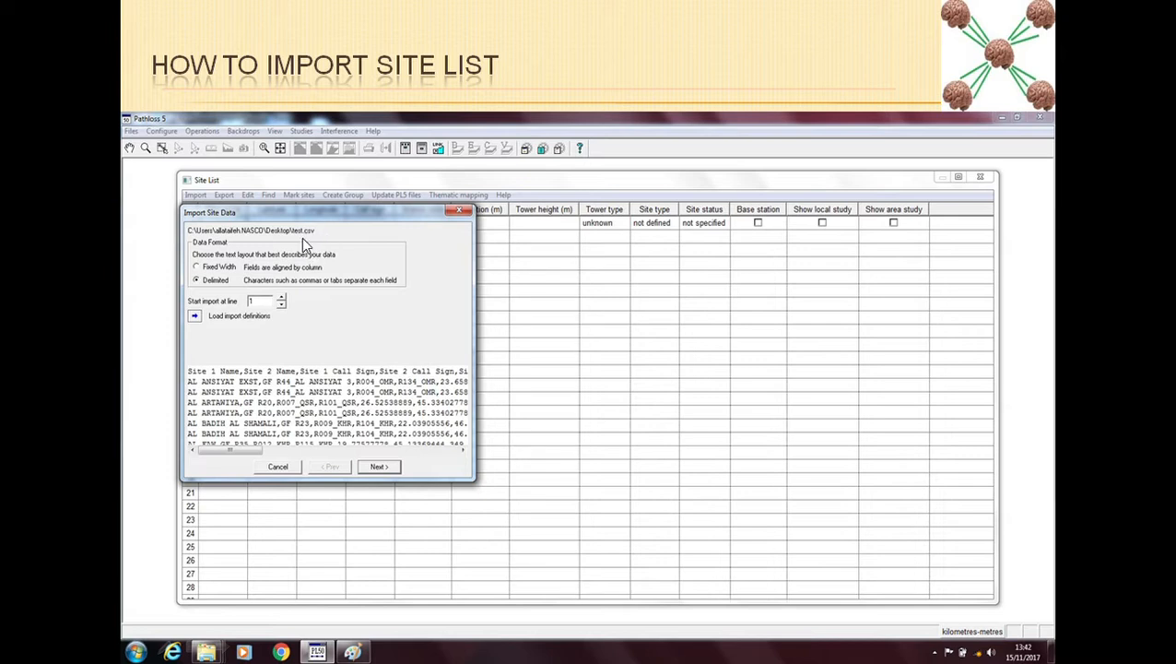
mouse_move(365, 459)
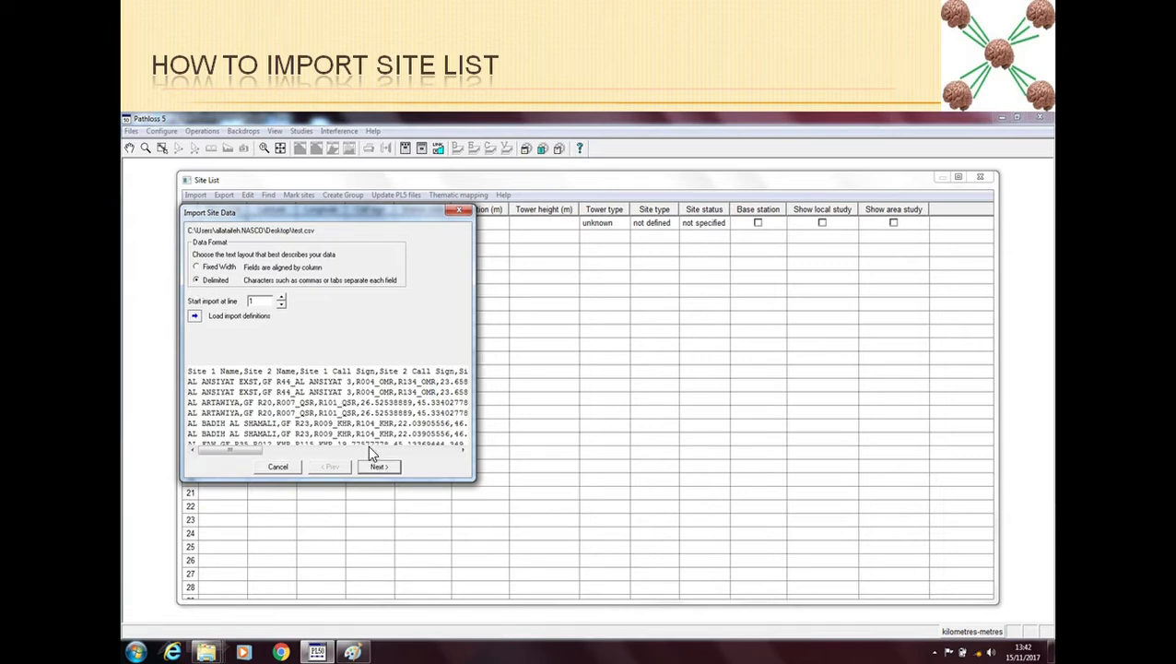
click(378, 465)
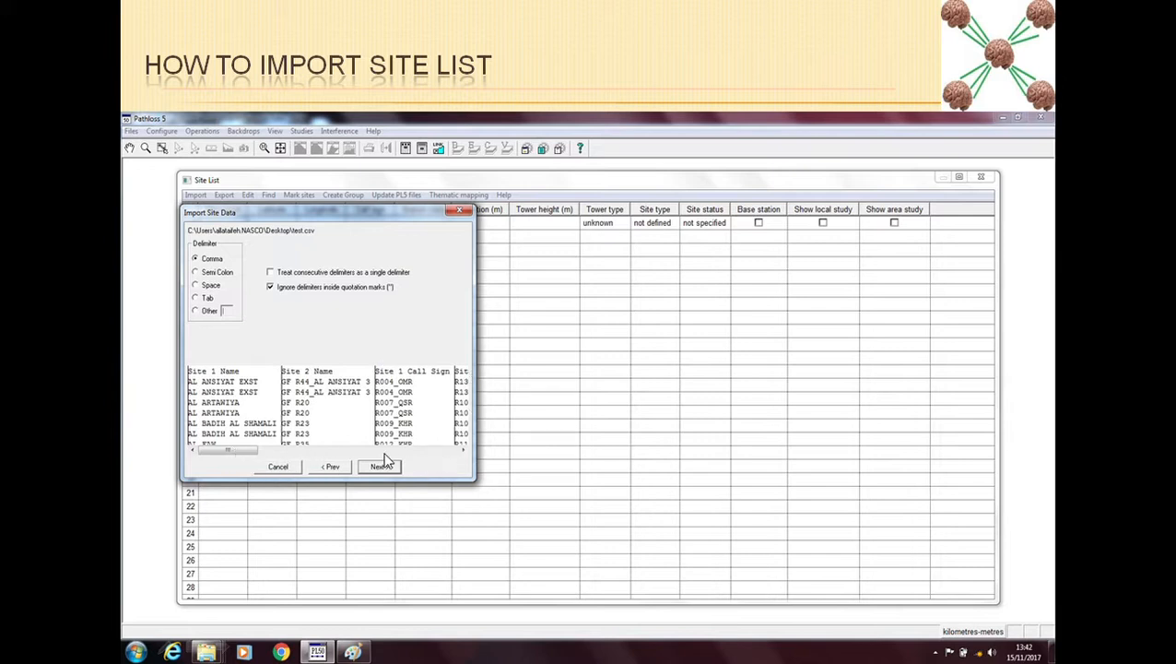
mouse_move(272, 433)
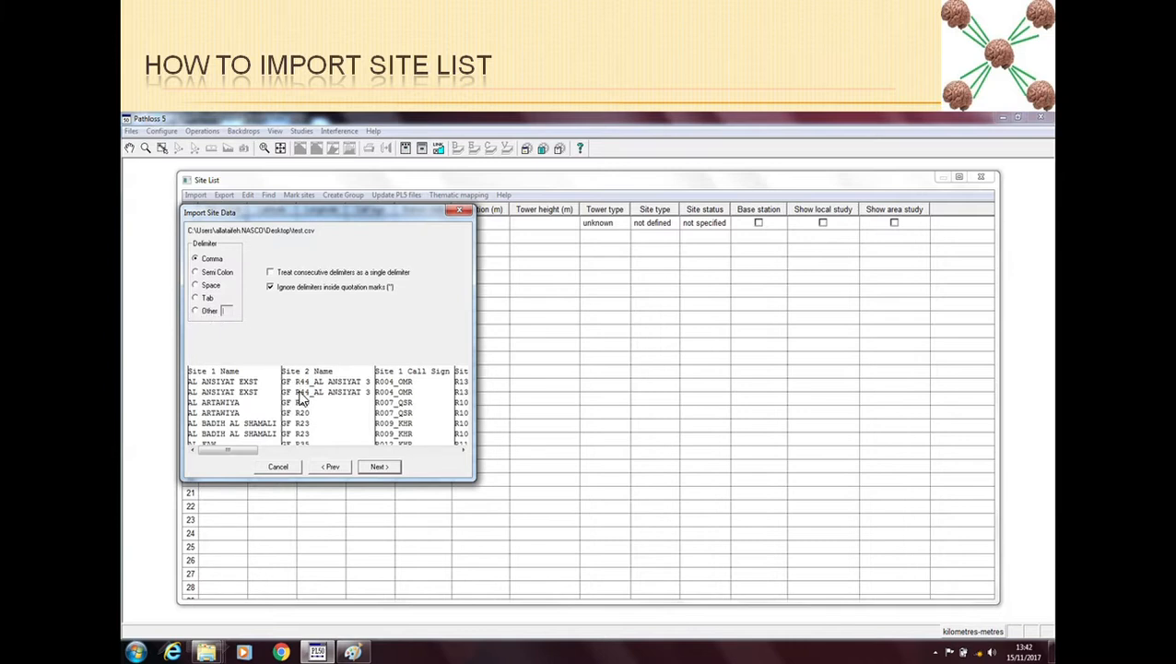
mouse_move(373, 398)
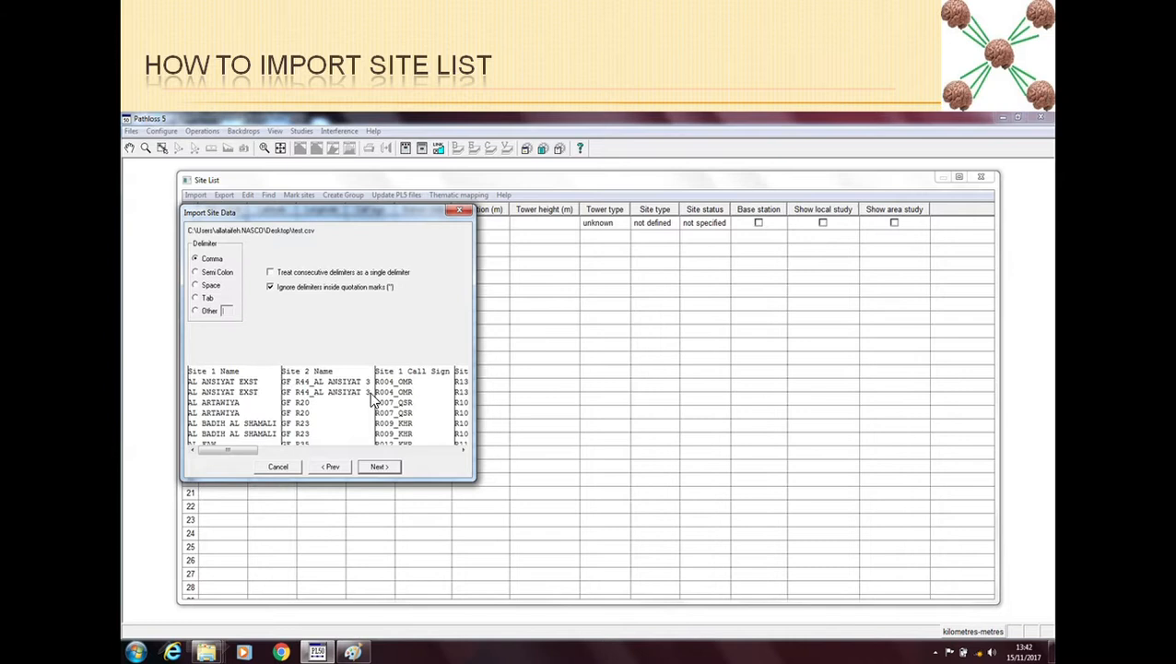
mouse_move(397, 447)
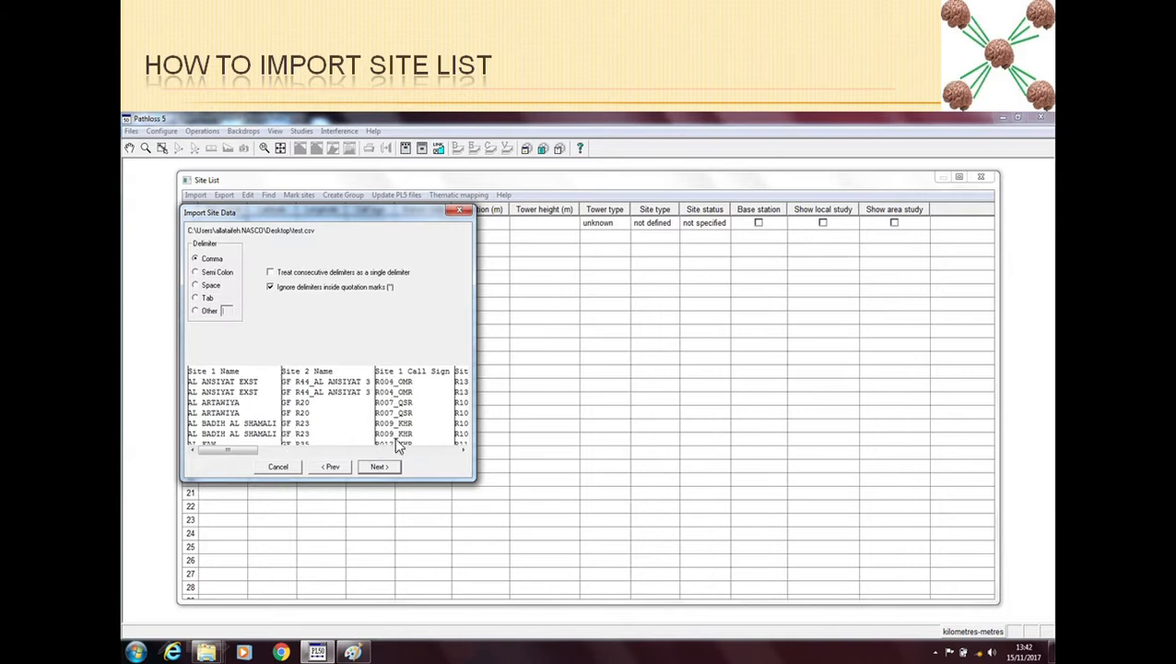
mouse_move(423, 420)
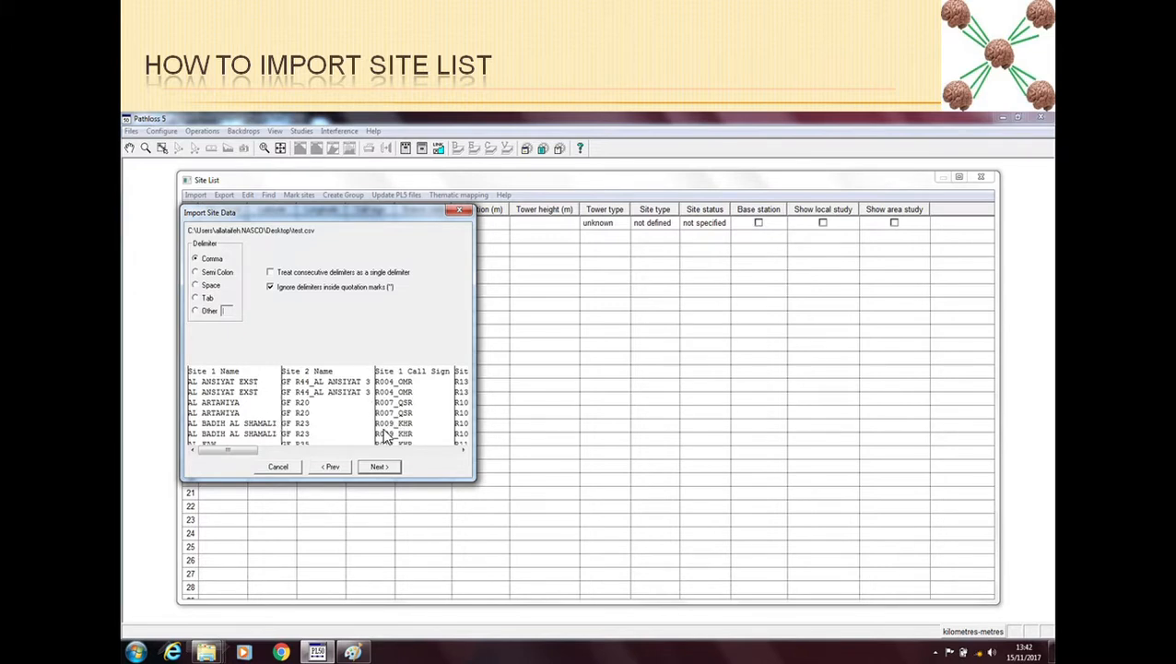
Step: Accept the comma delimiter and continue to the column field-assignment page
click(378, 467)
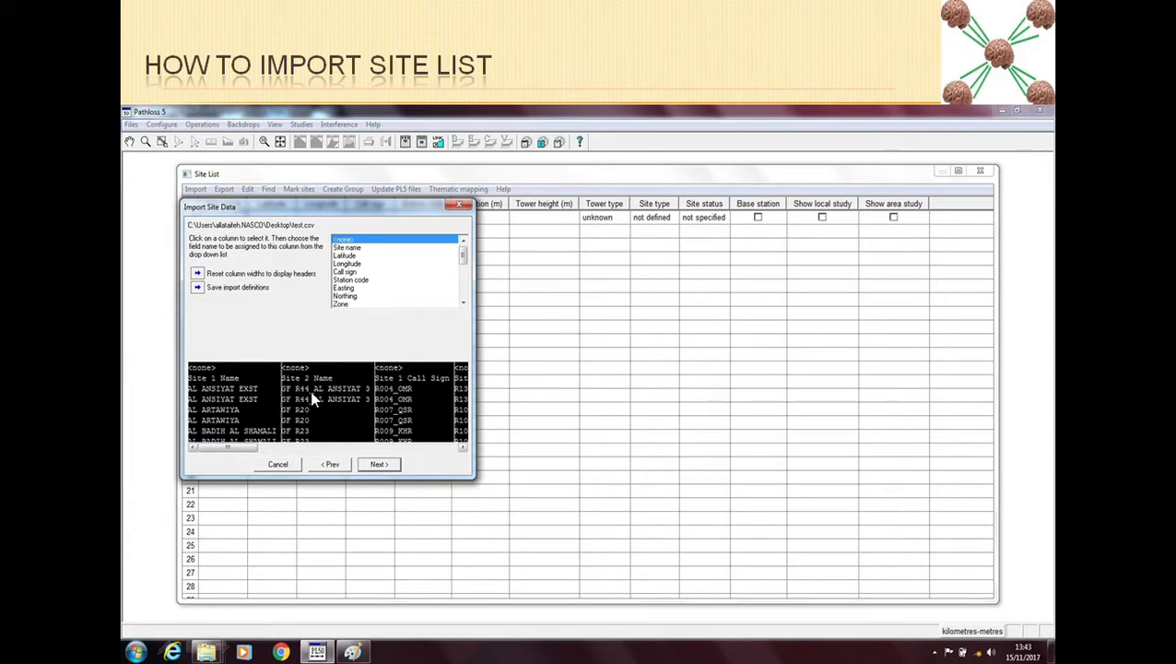
mouse_move(316, 401)
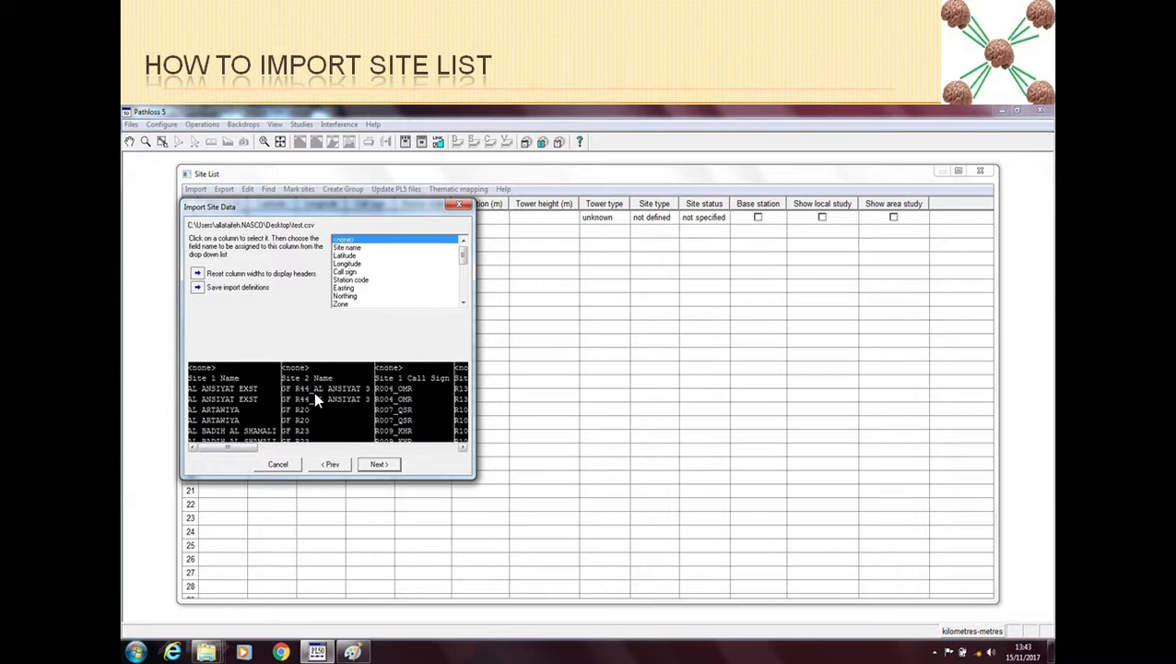
mouse_move(196, 389)
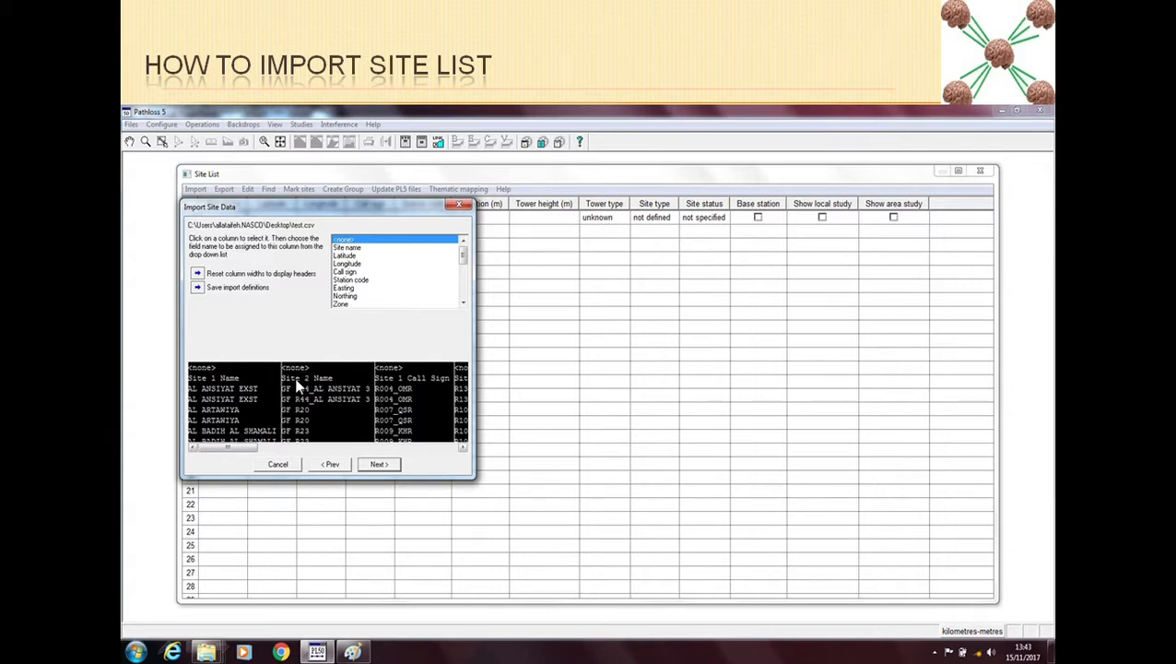
mouse_move(262, 392)
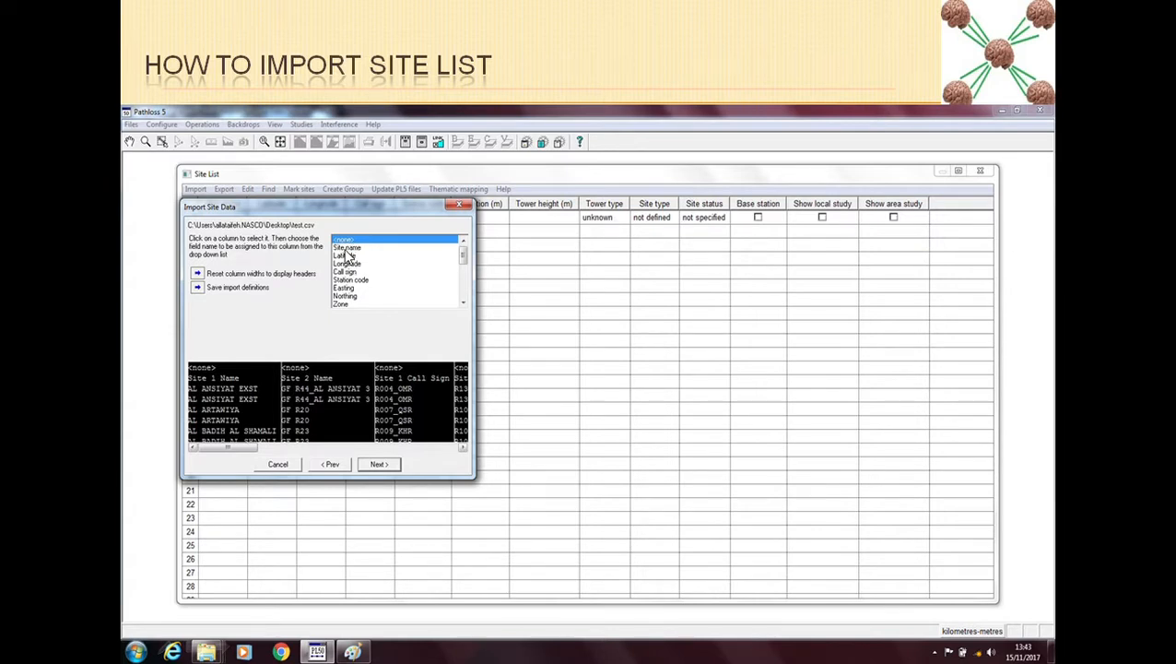
mouse_move(235, 376)
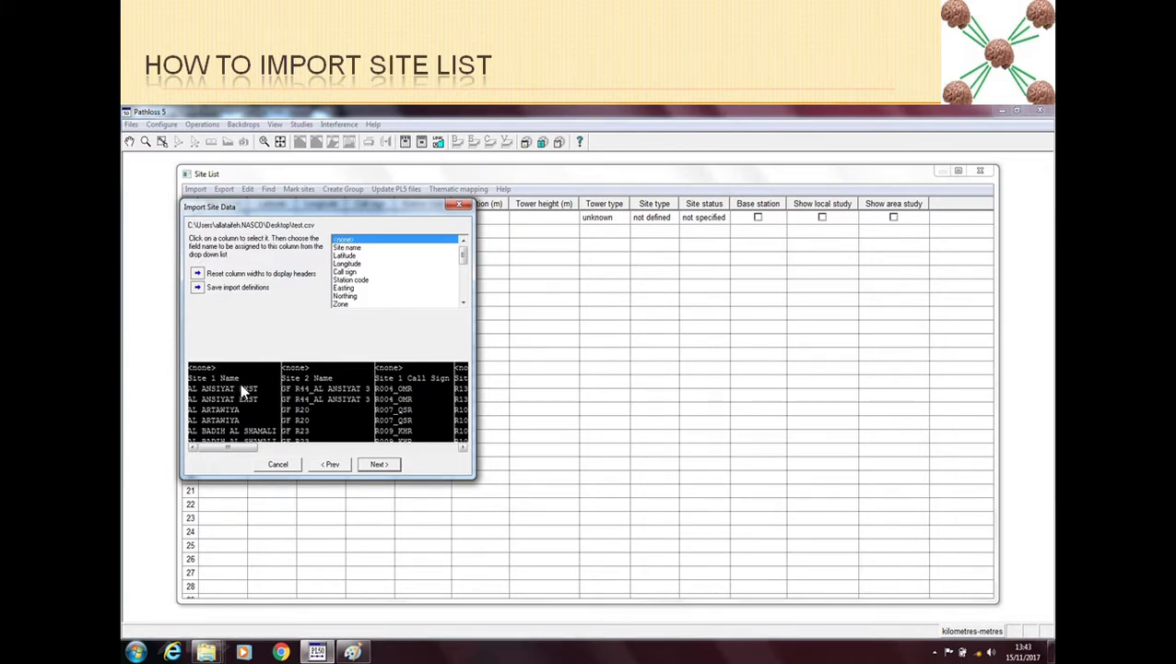
mouse_move(364, 270)
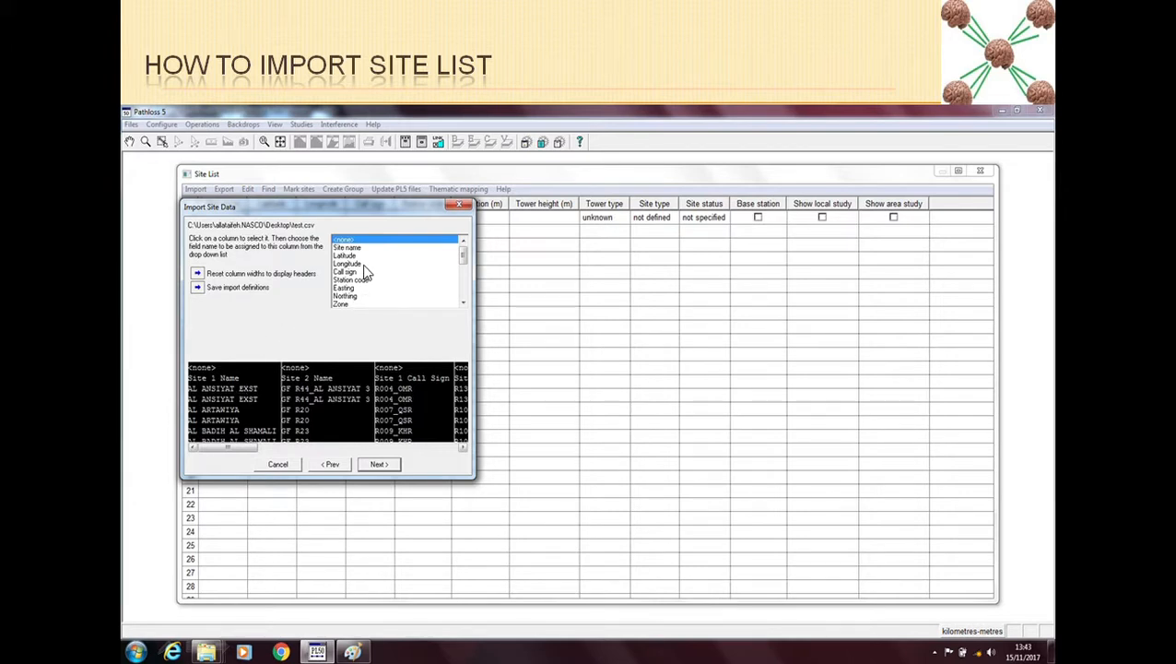
mouse_move(398, 449)
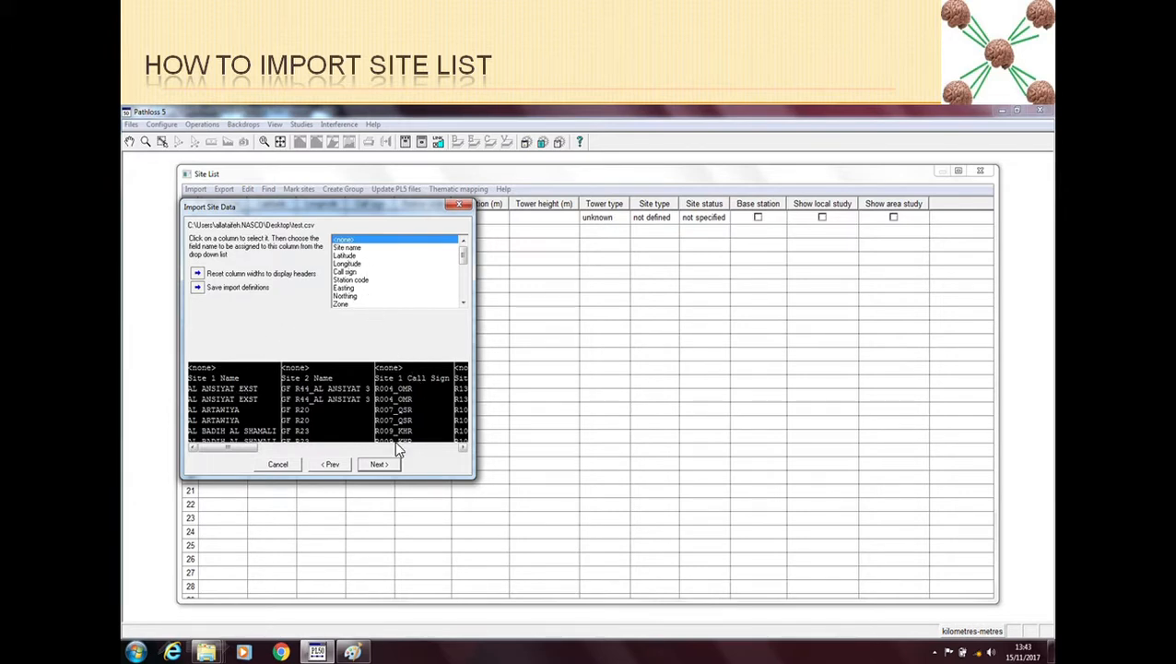
mouse_move(234, 453)
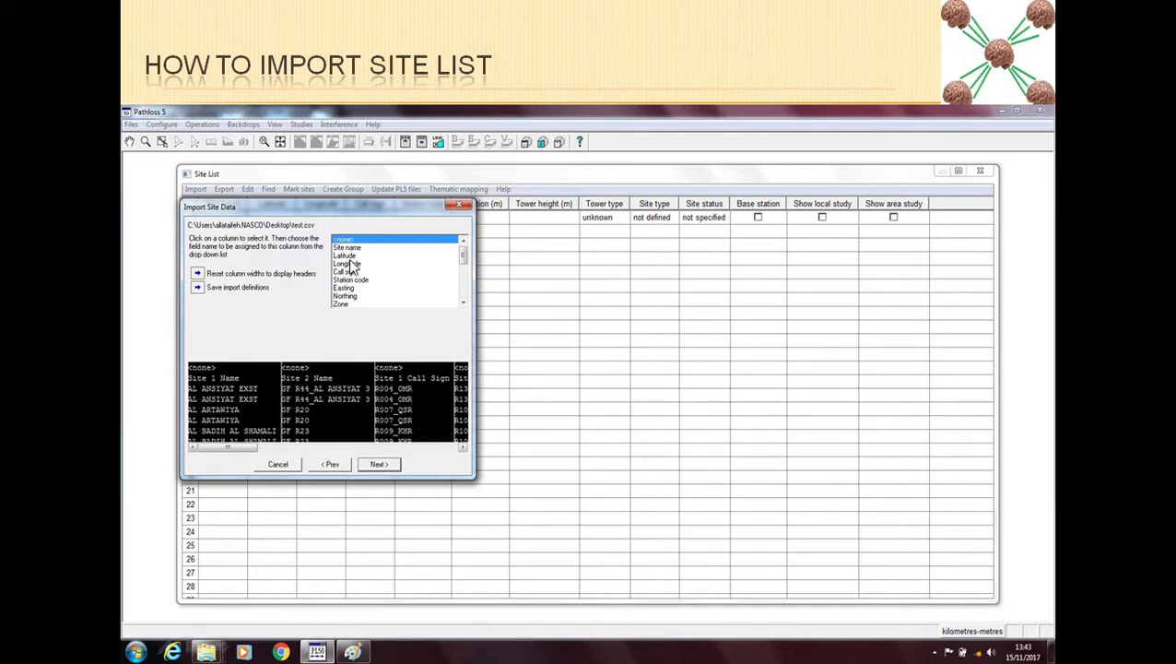
mouse_move(449, 394)
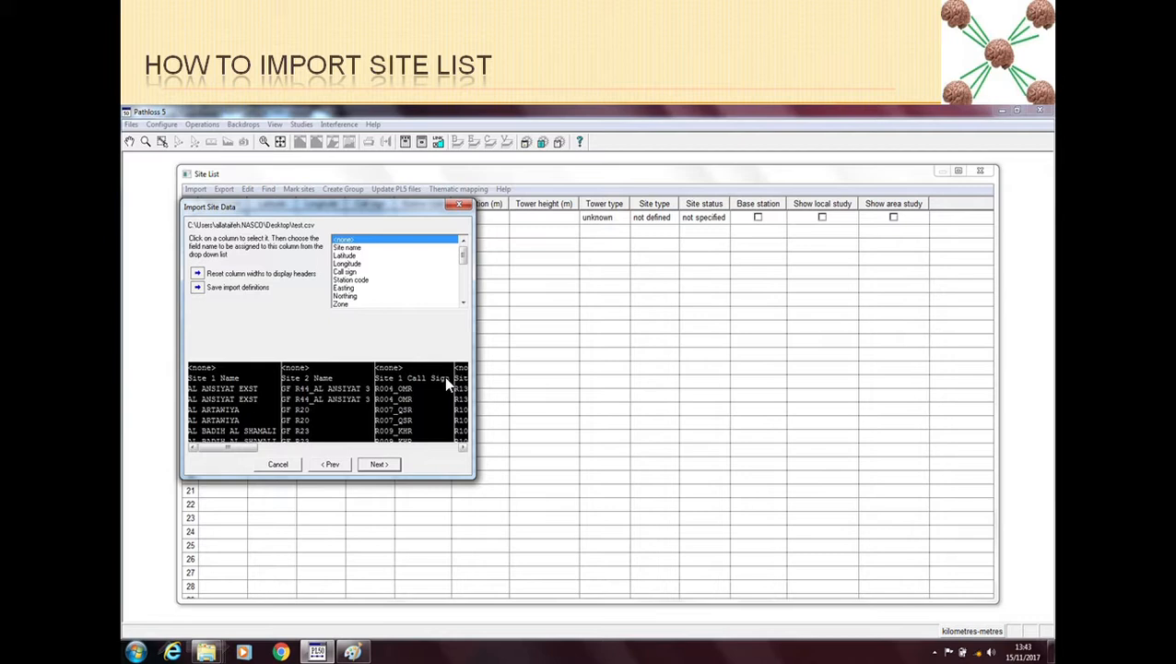
mouse_move(350, 276)
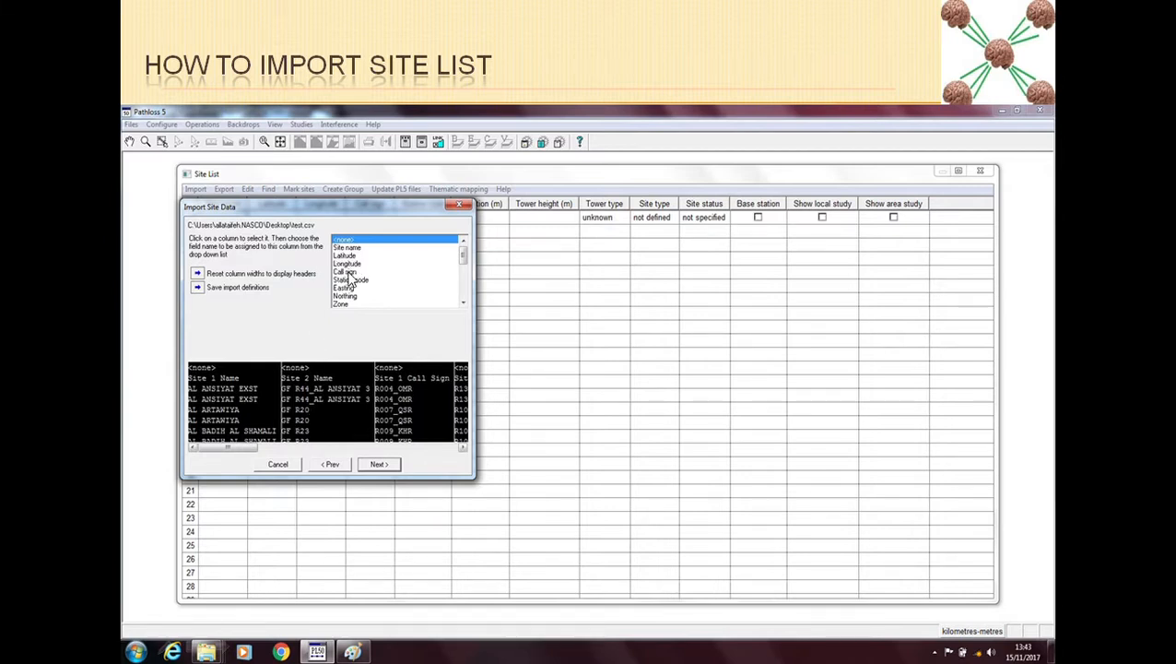
mouse_move(389, 409)
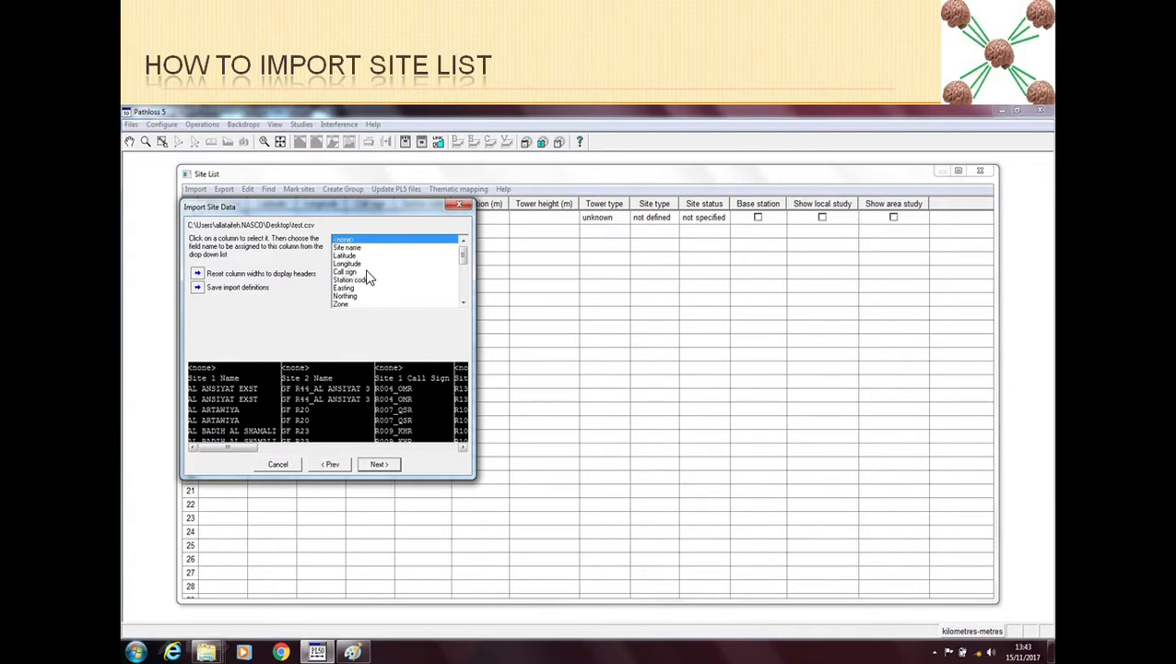
mouse_move(360, 297)
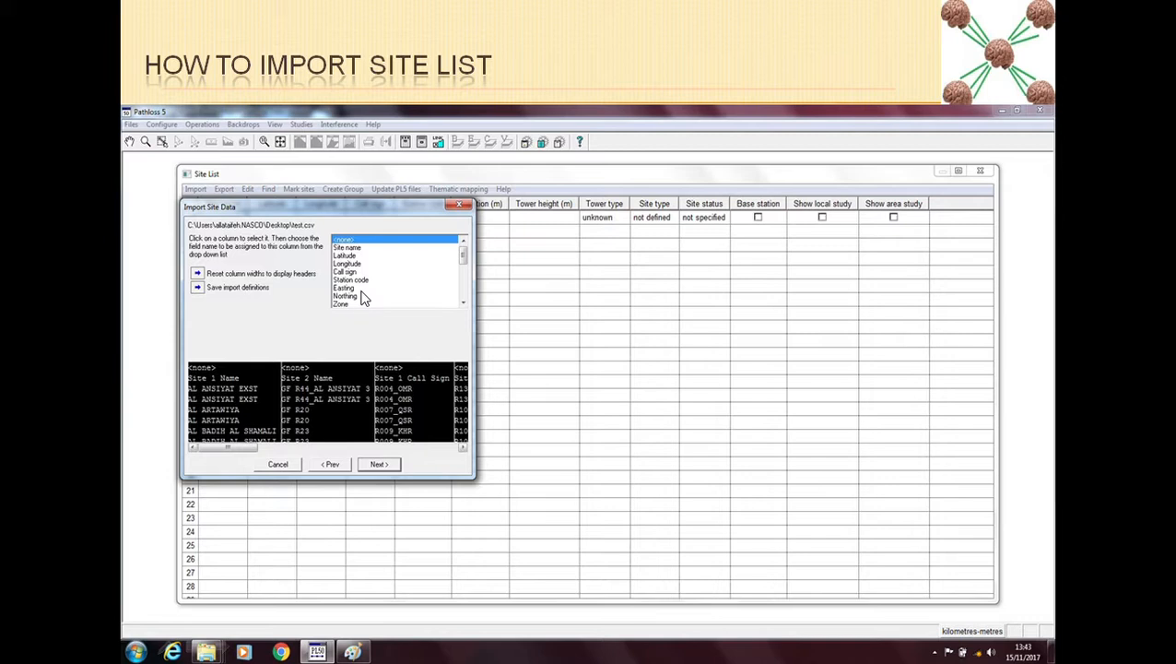
mouse_move(361, 303)
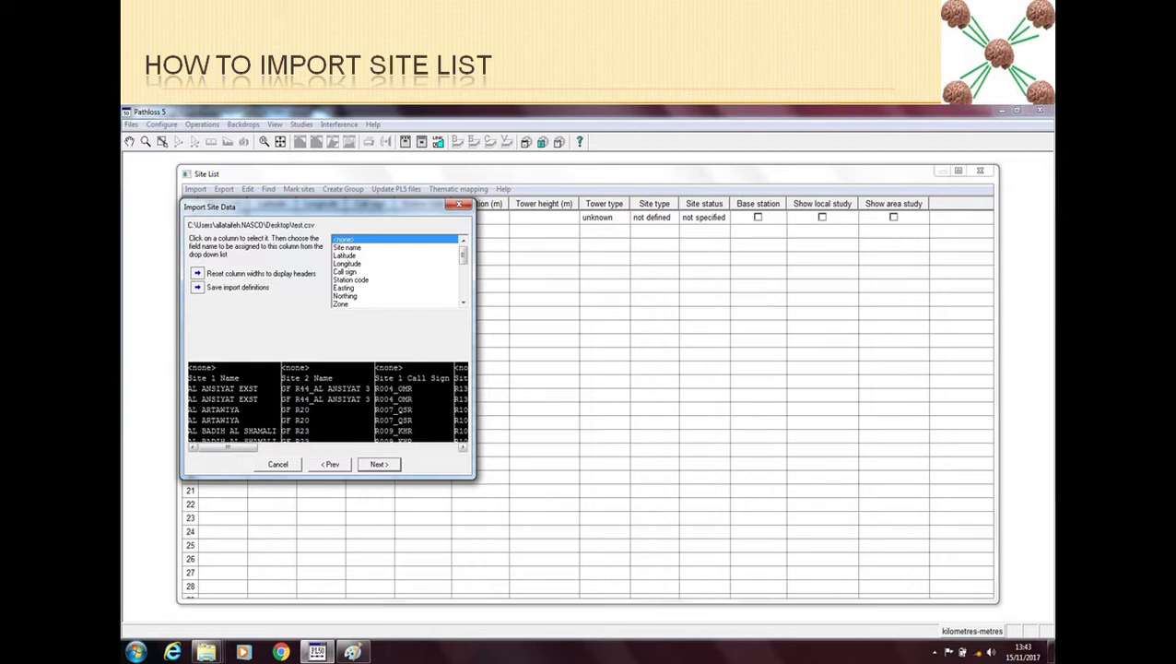
Step: Assign the Site 1 Name CSV column to the Site name field
click(347, 251)
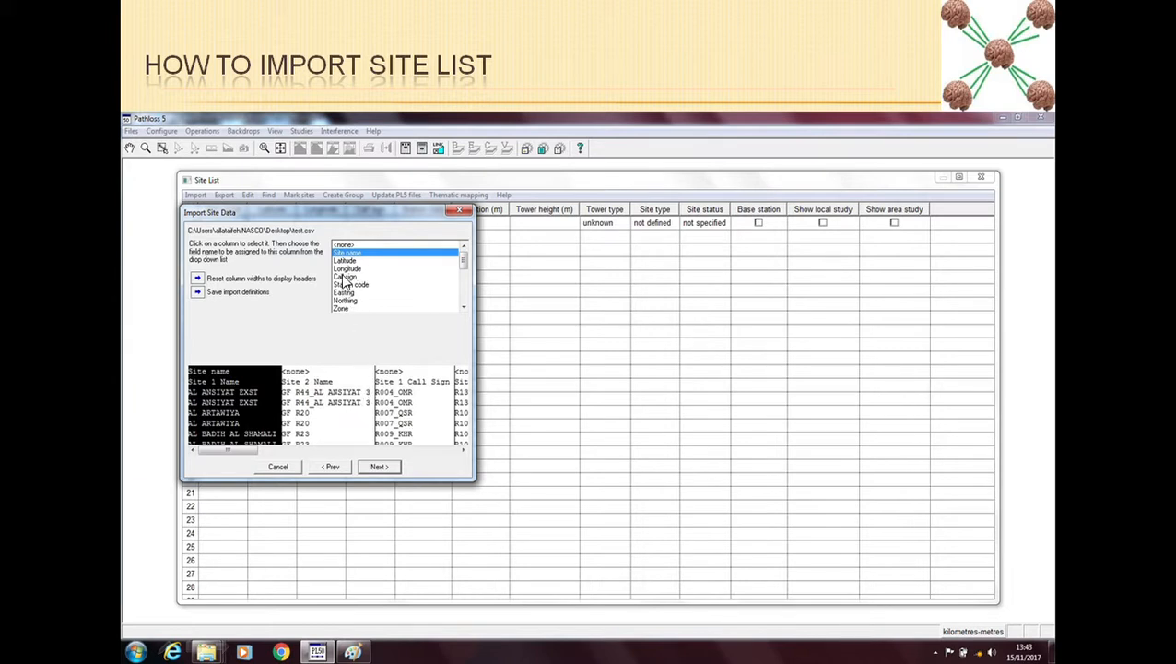
mouse_move(374, 283)
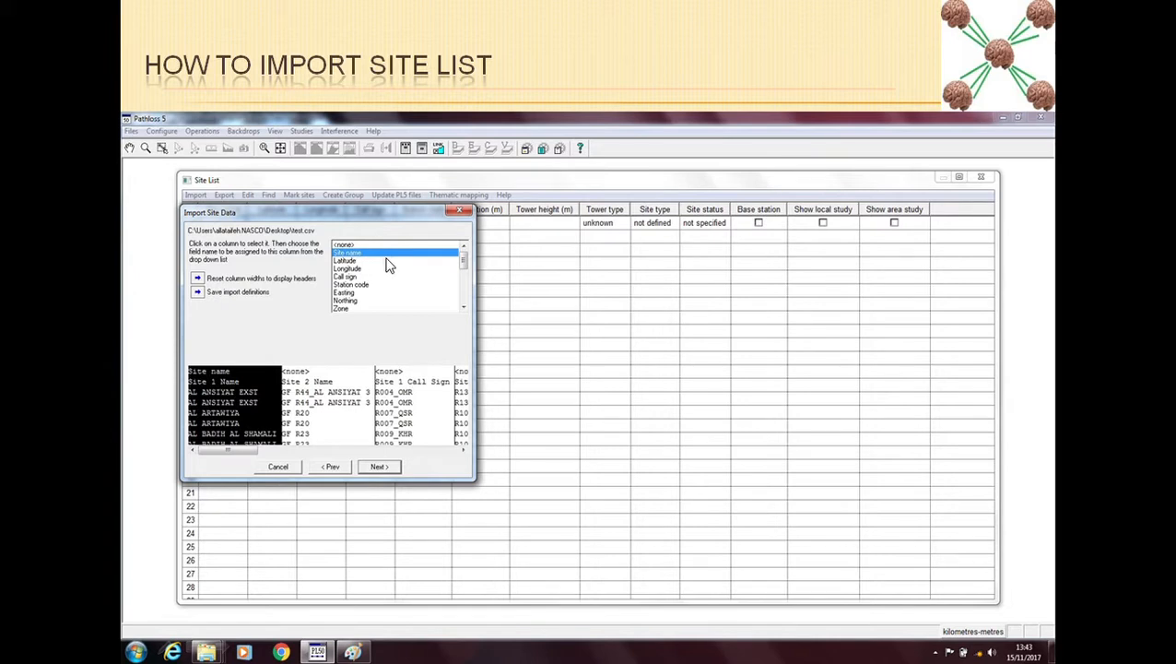
mouse_move(422, 283)
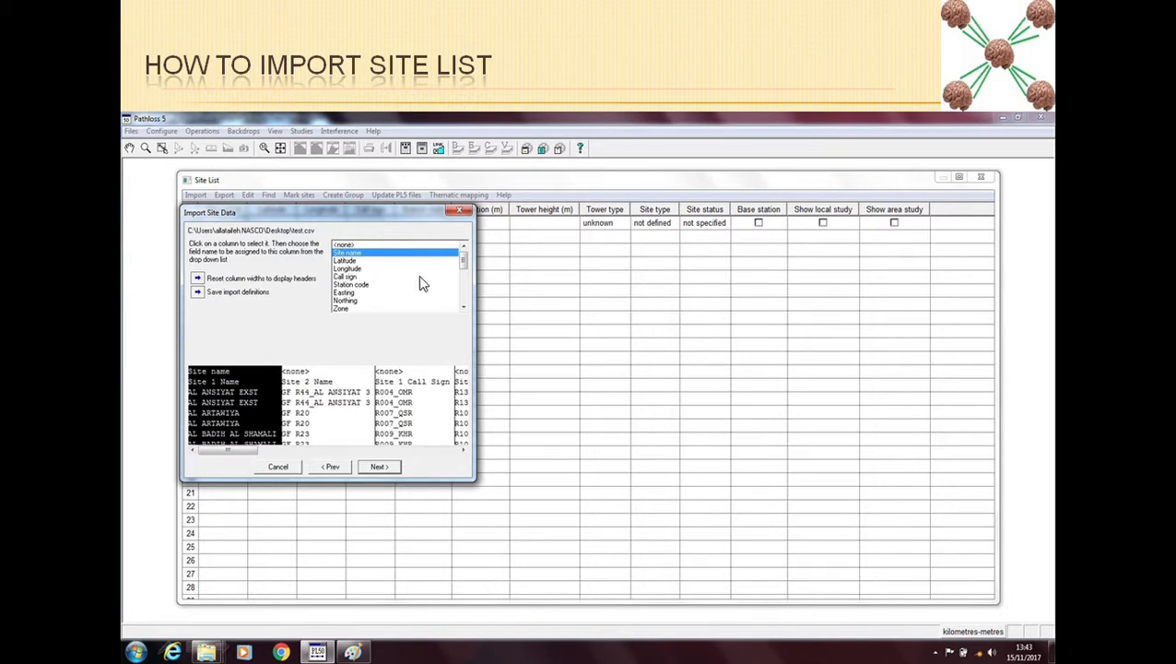
mouse_move(452, 426)
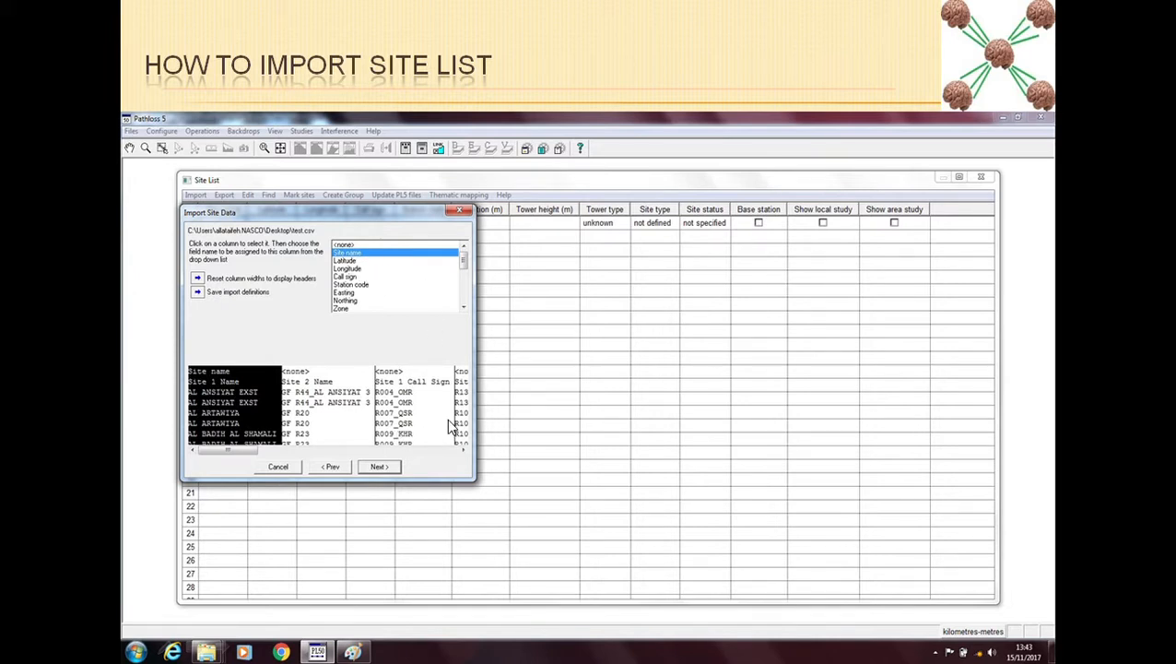
mouse_move(401, 378)
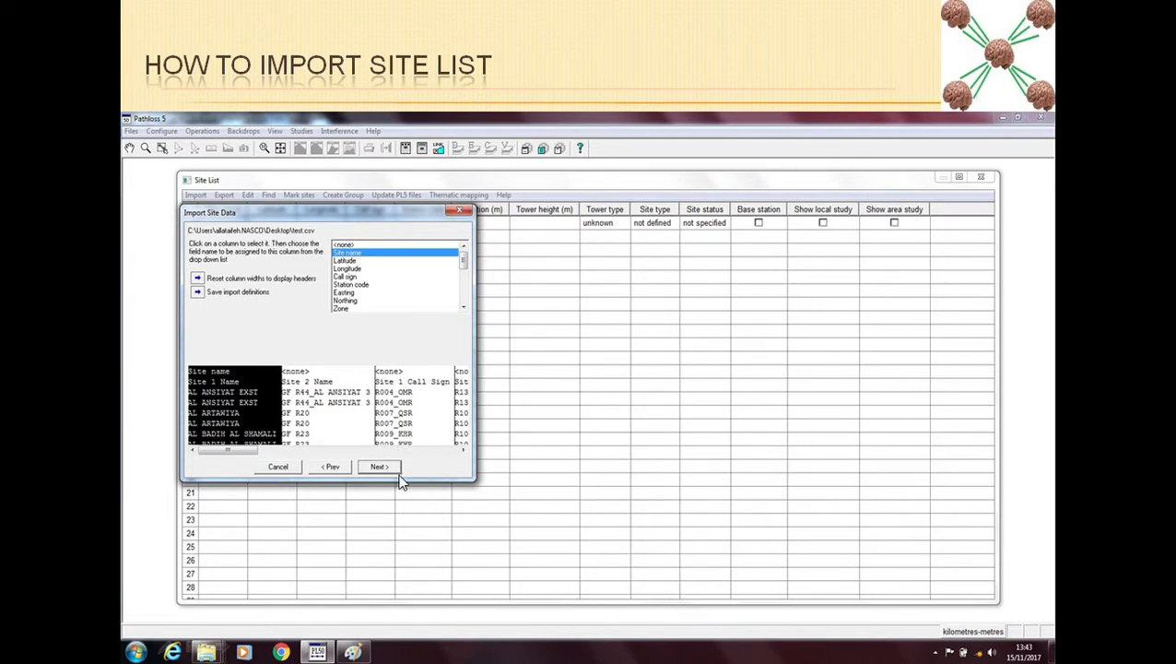
Step: Continue to the coordinates and units page with Latitude and Longitude assigned
click(379, 467)
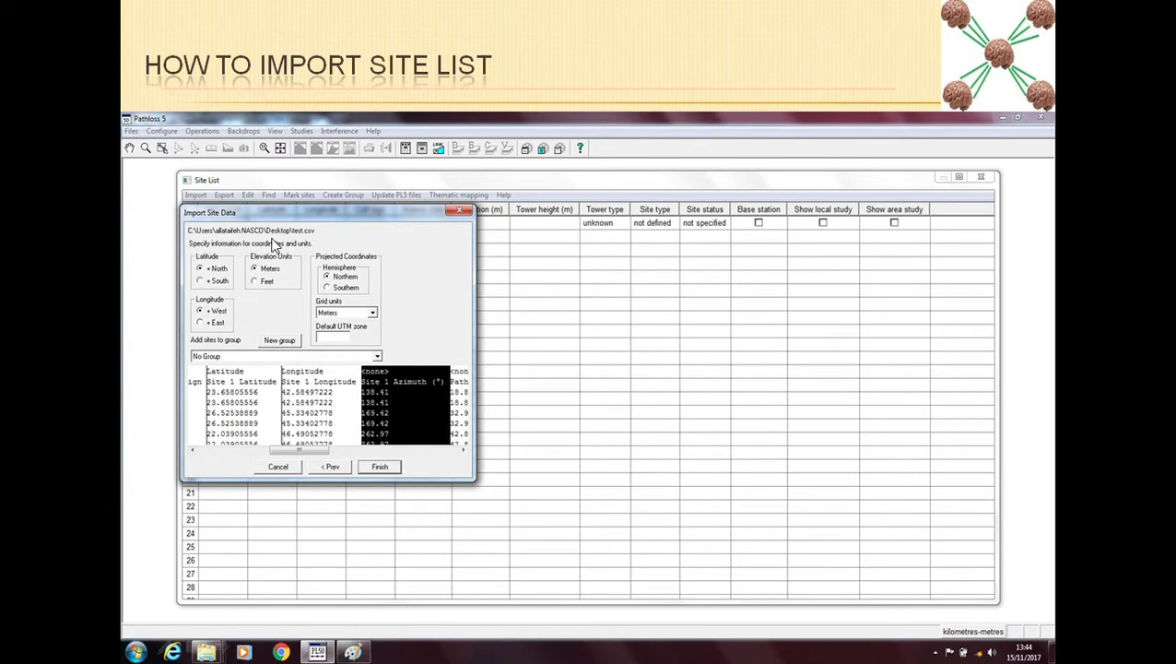
mouse_move(336, 311)
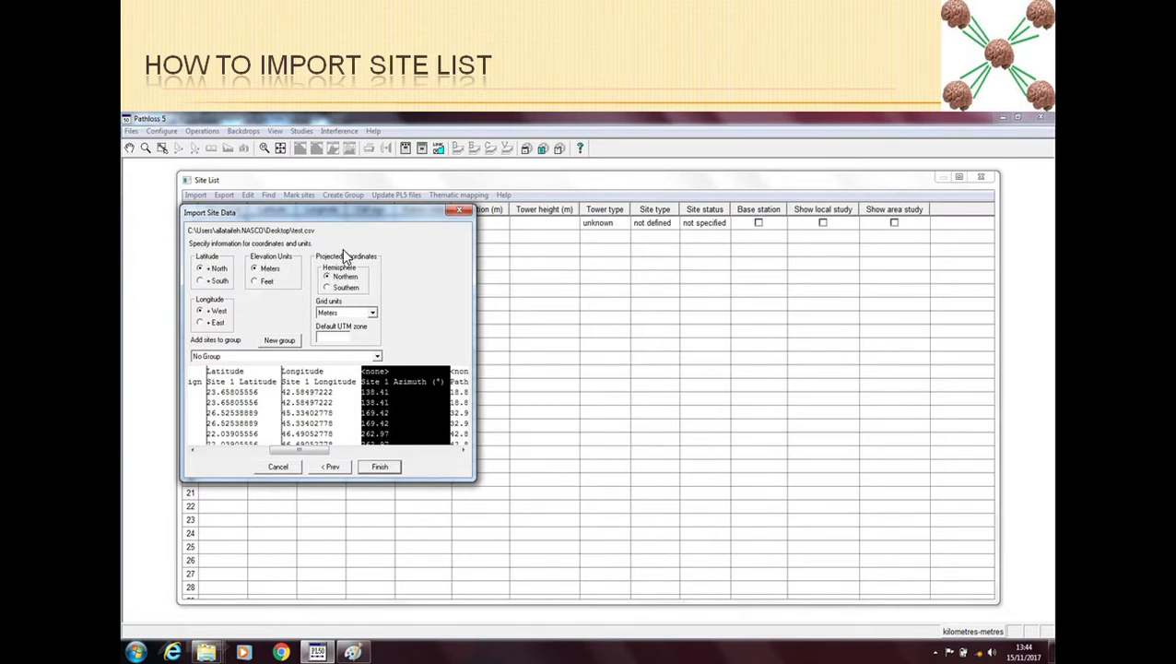
mouse_move(321, 265)
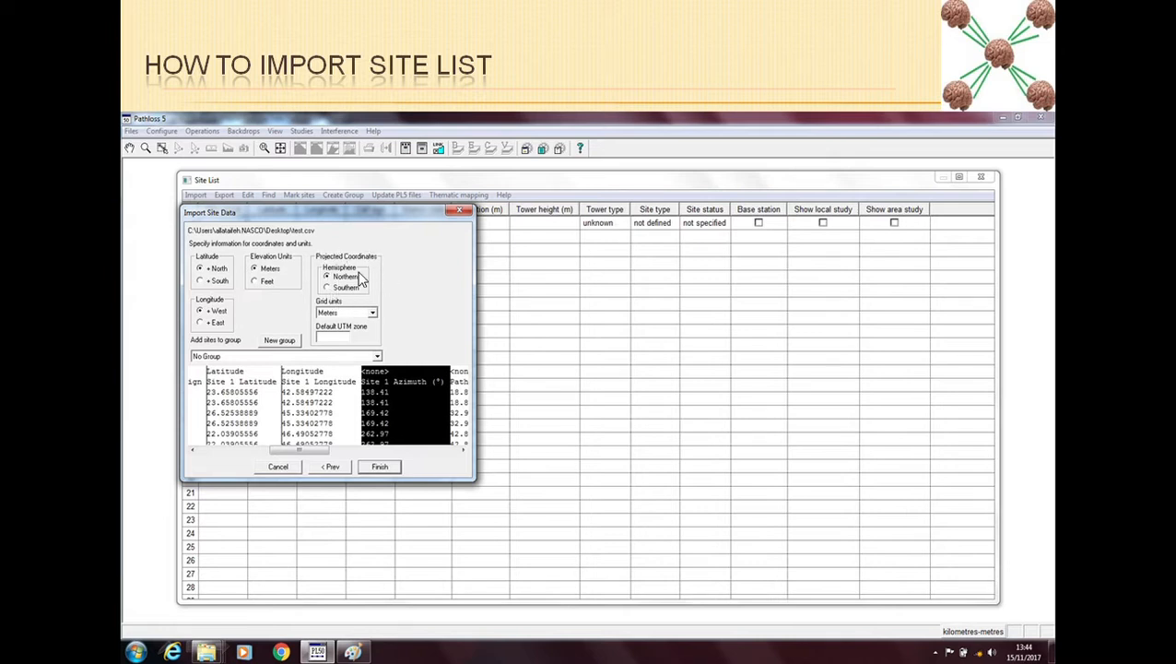
mouse_move(357, 296)
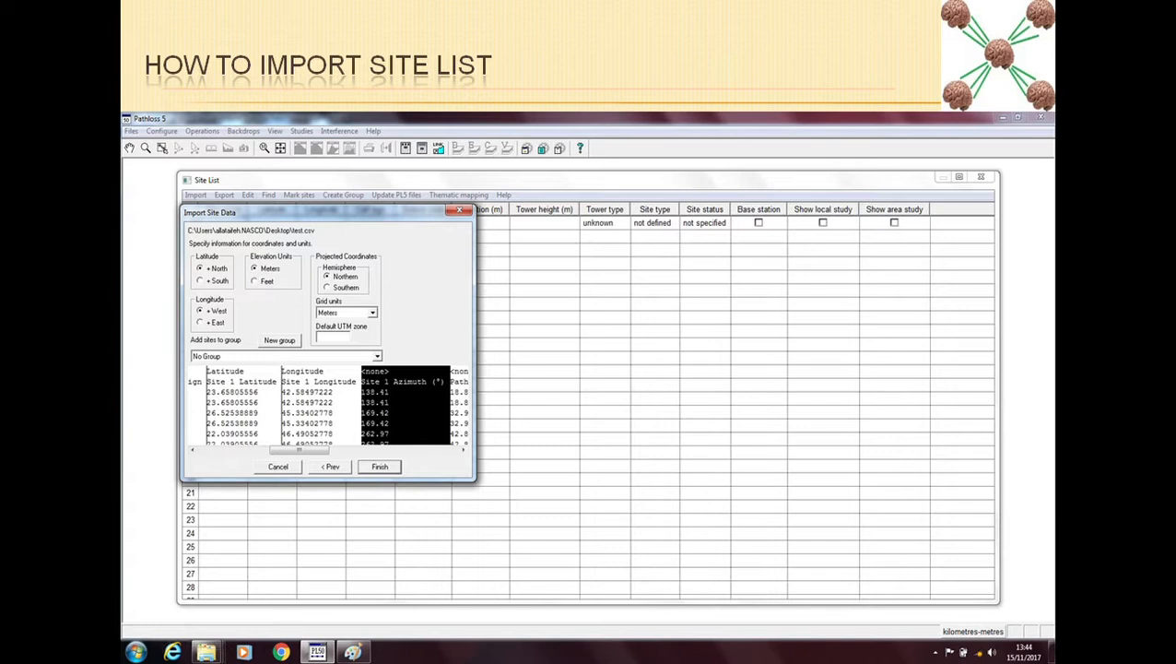
mouse_move(287, 286)
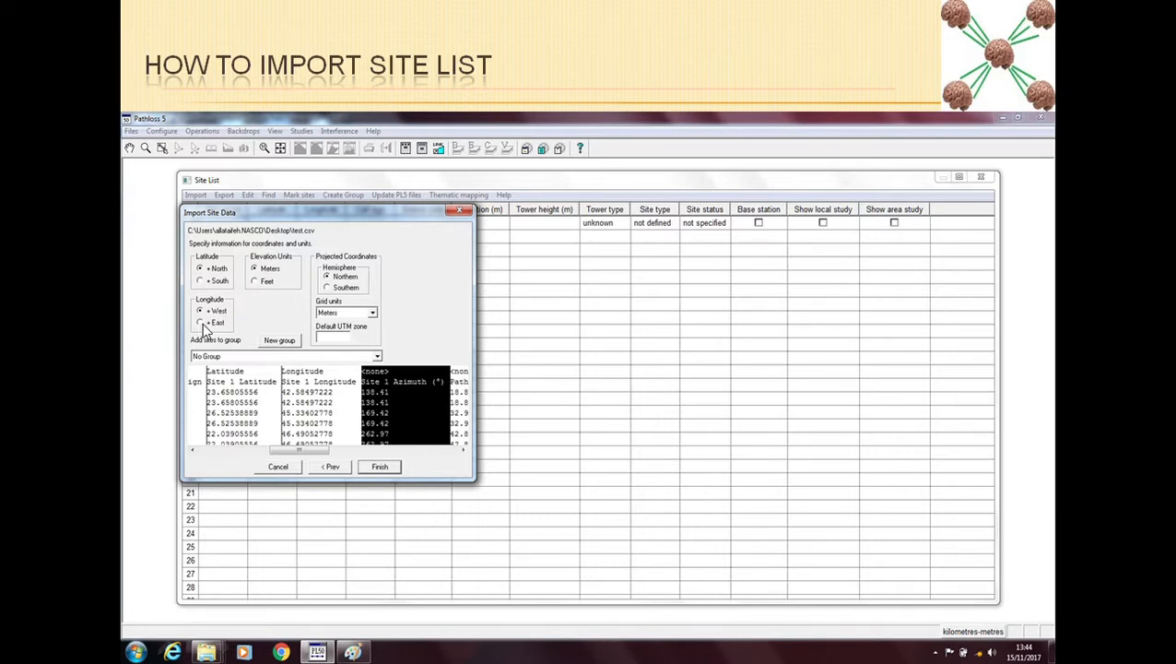
mouse_move(281, 314)
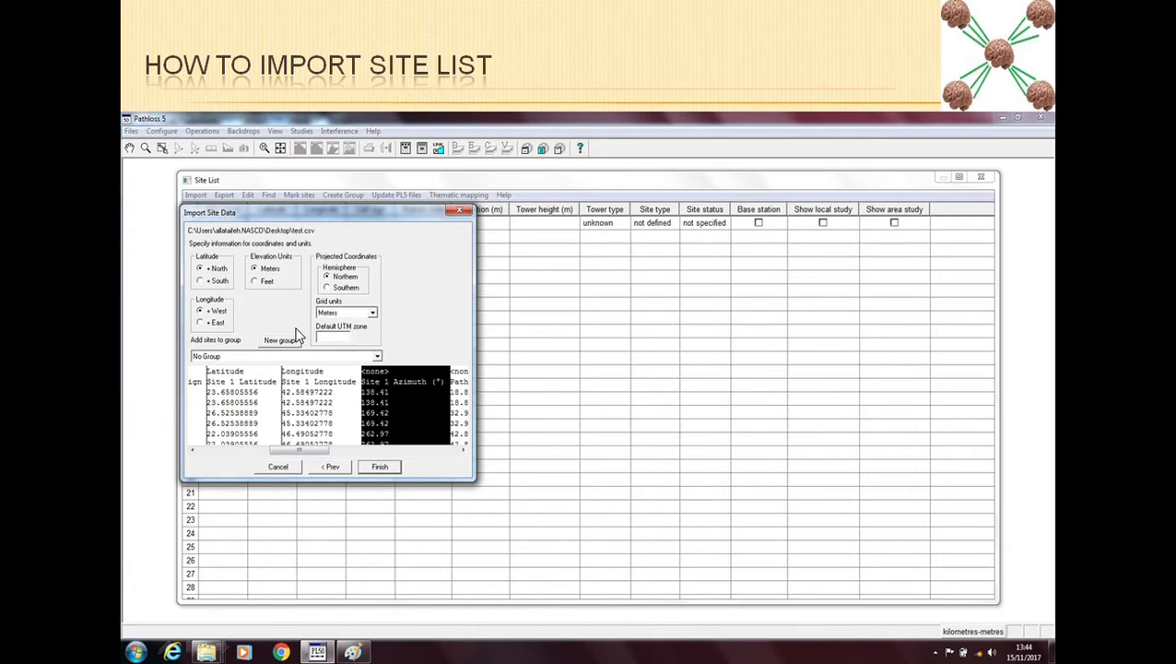
mouse_move(408, 433)
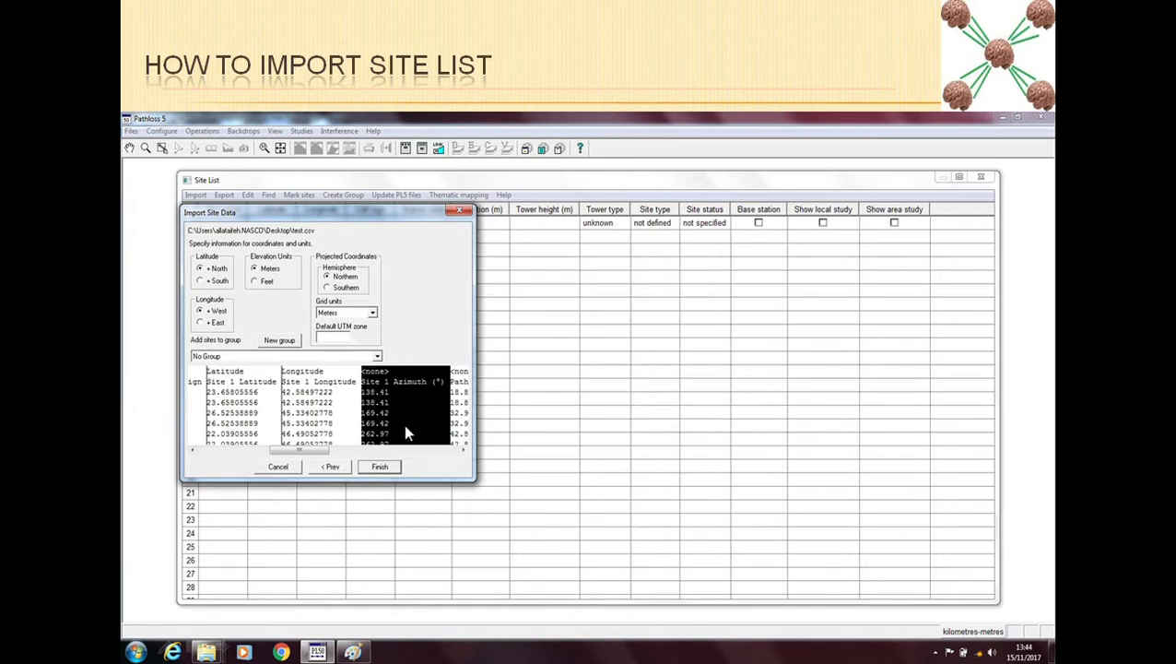
mouse_move(564, 478)
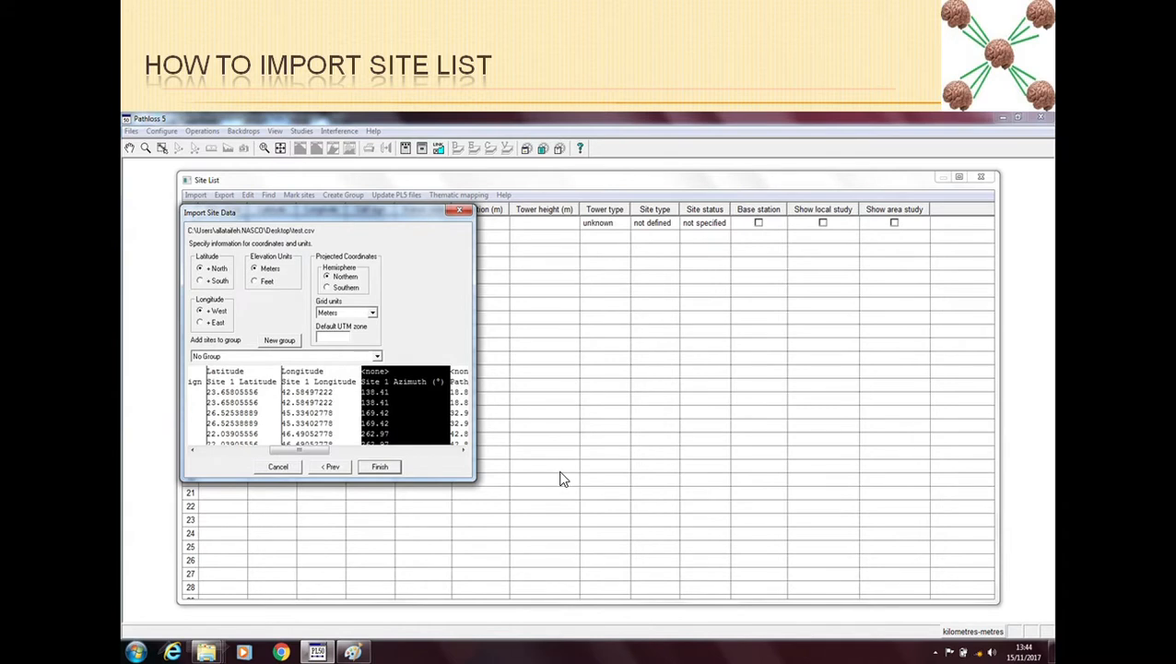
mouse_move(731, 502)
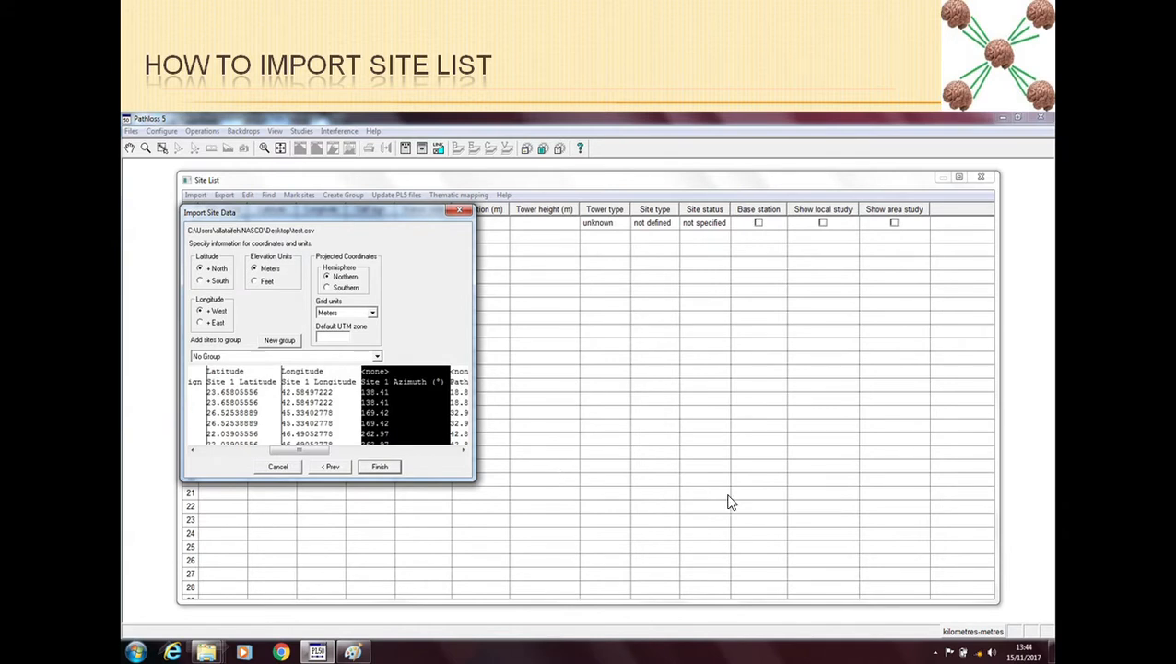
mouse_move(671, 403)
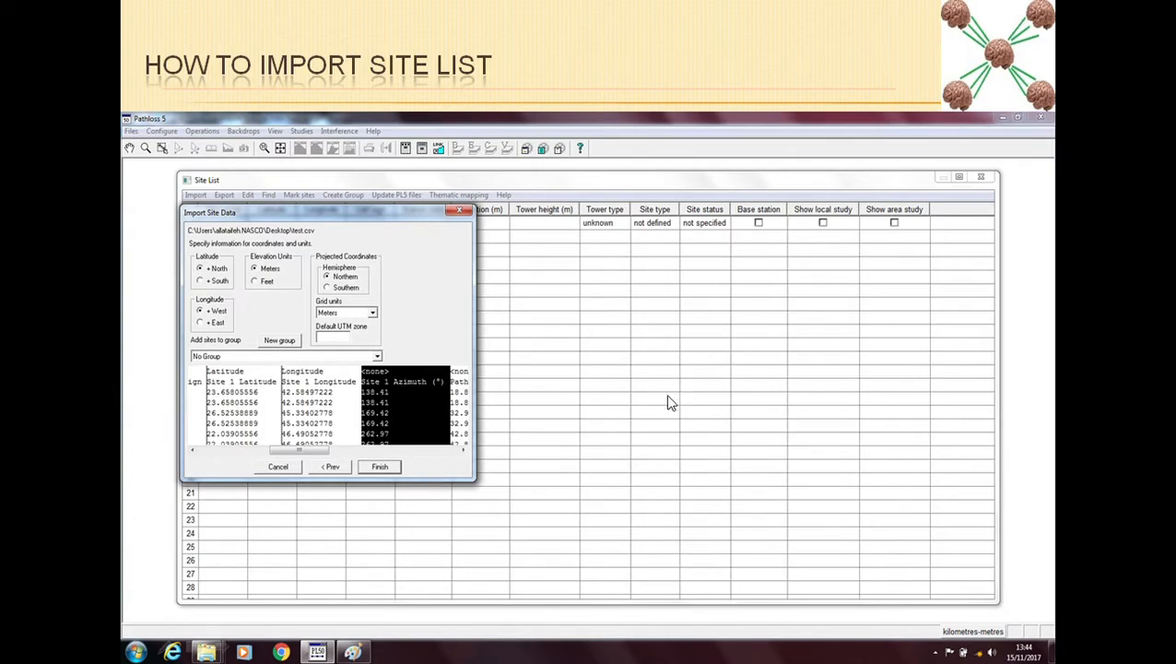